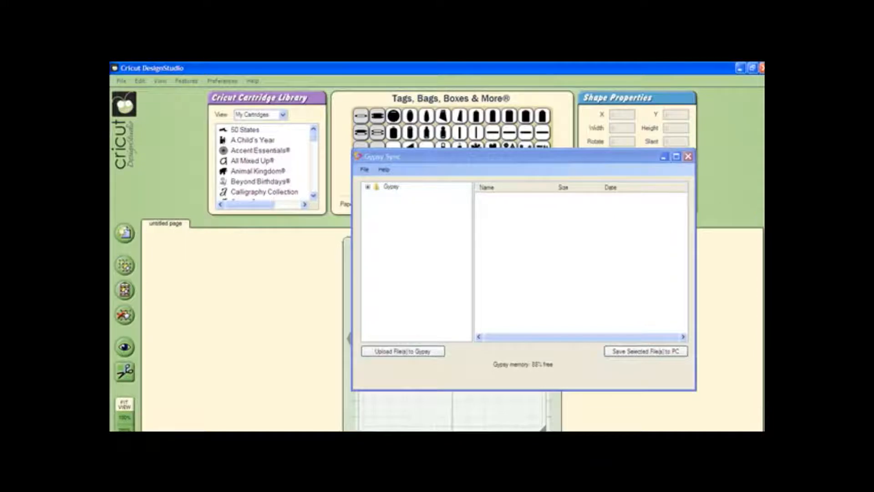
pyautogui.moveTo(654, 417)
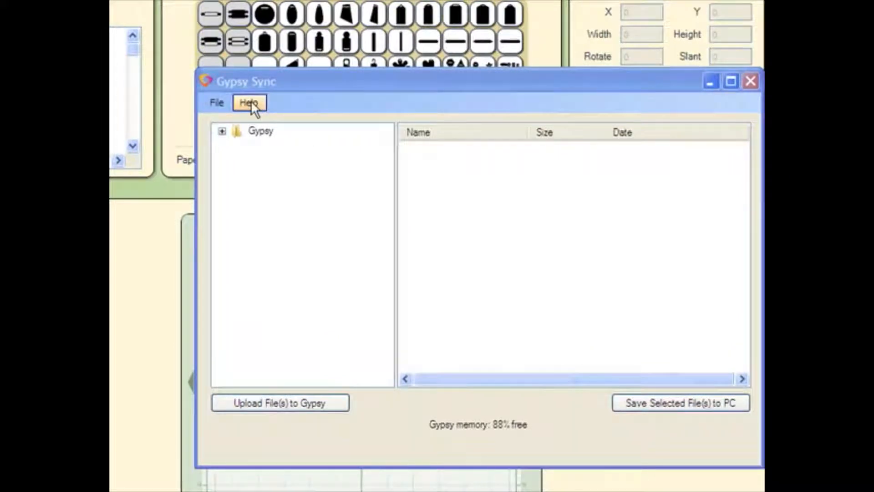
# Show DesignStudio's About window via the Help menu to view version and copyright details
pyautogui.click(261, 131)
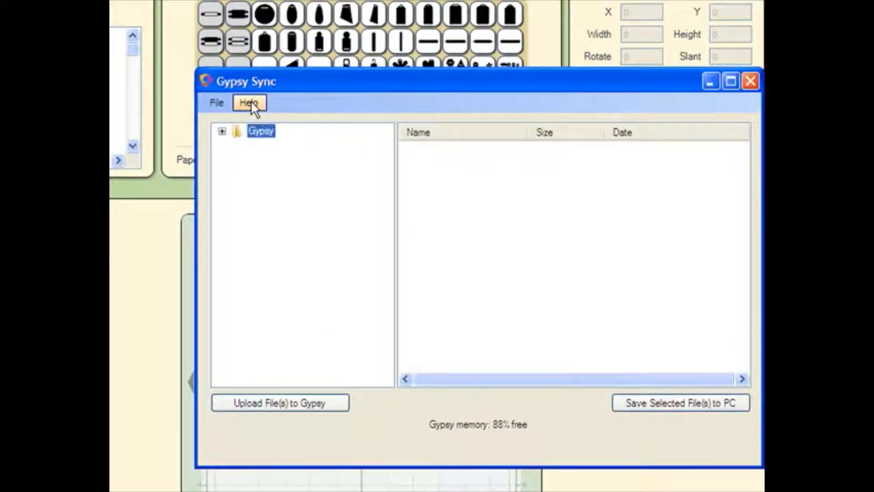
pyautogui.click(249, 103)
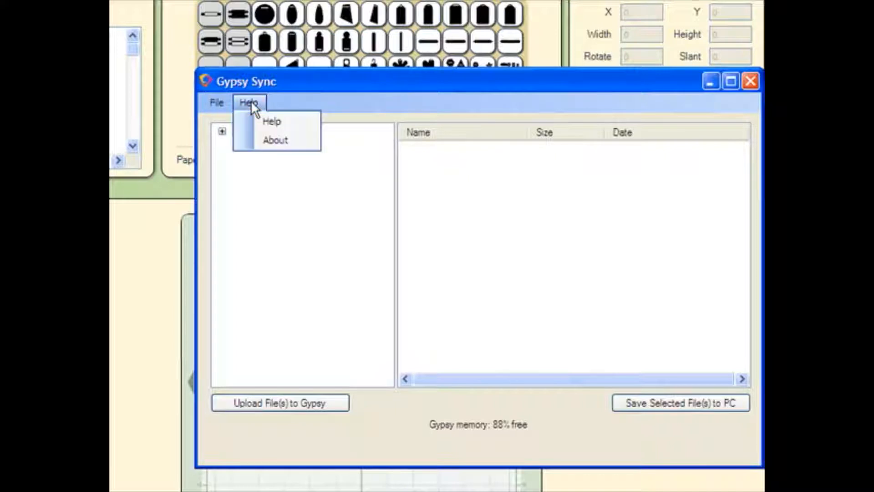
pyautogui.click(277, 140)
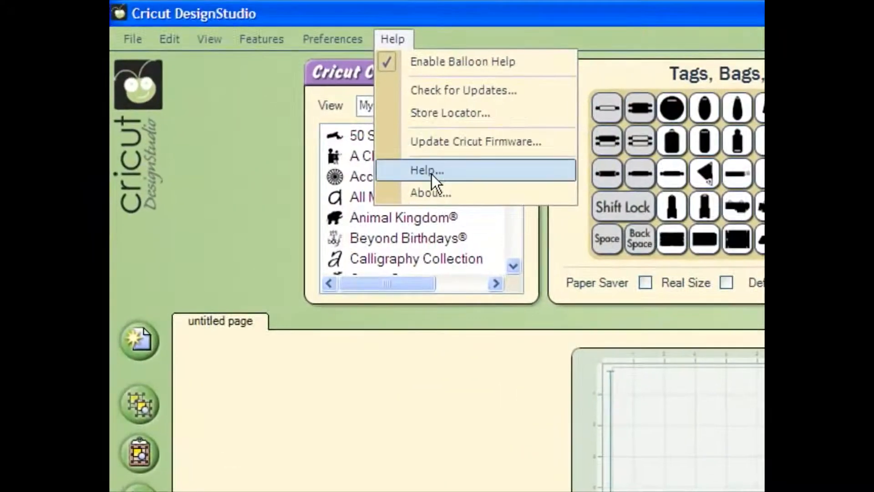
pyautogui.click(427, 170)
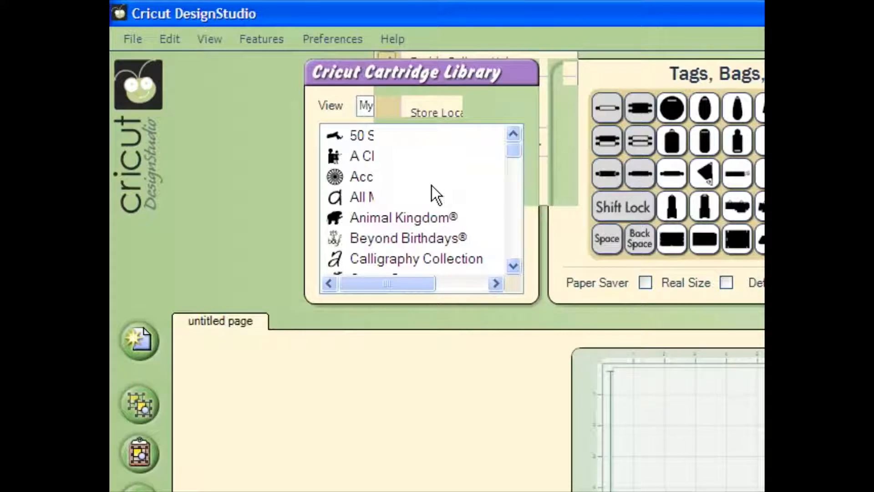
pyautogui.click(392, 39)
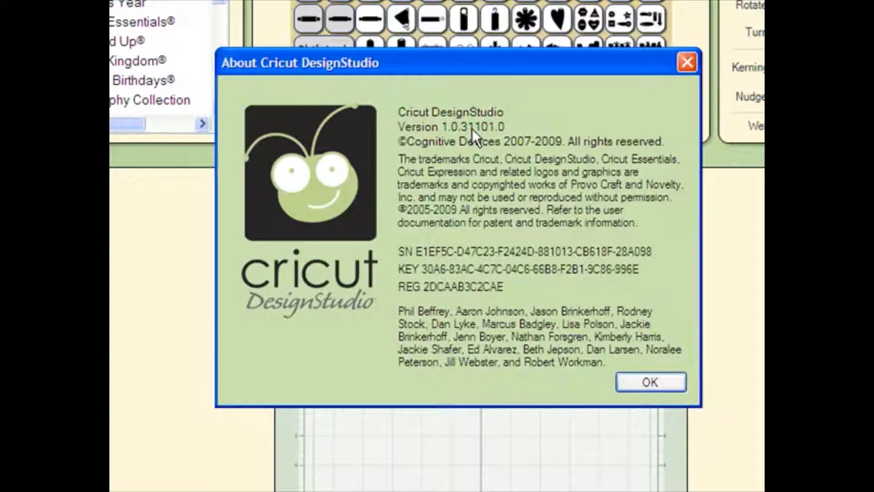
pyautogui.moveTo(473, 140)
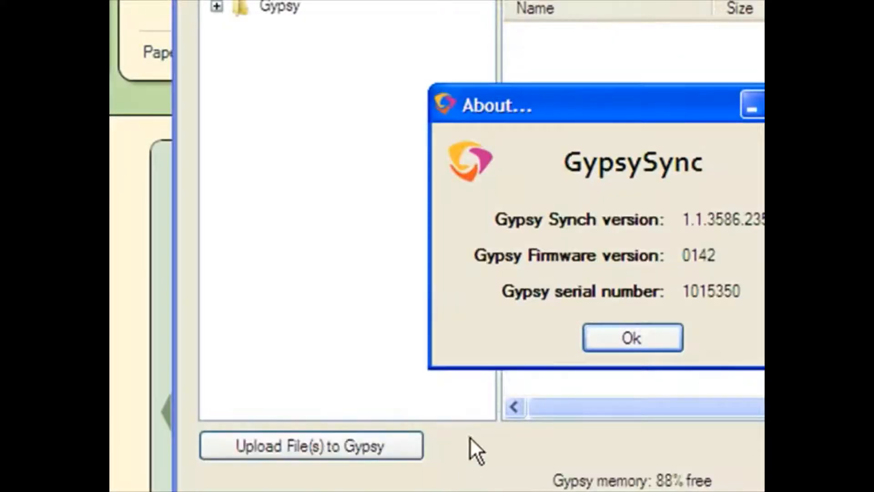
# Dismiss the About window, expand the Gypsy device and list the files in its designs folder
pyautogui.click(632, 338)
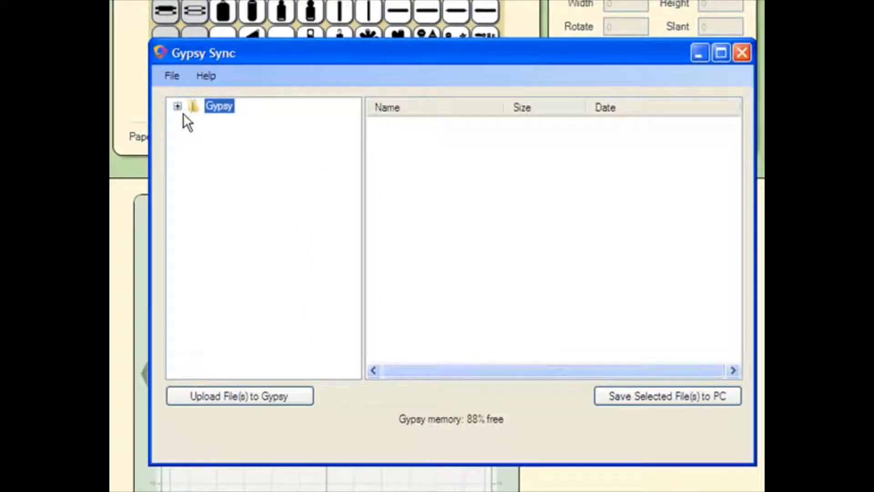
pyautogui.moveTo(209, 116)
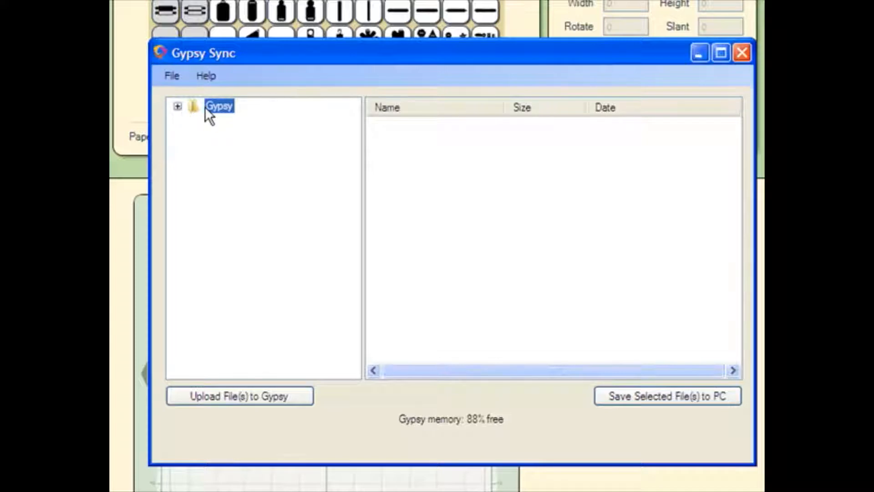
pyautogui.moveTo(201, 116)
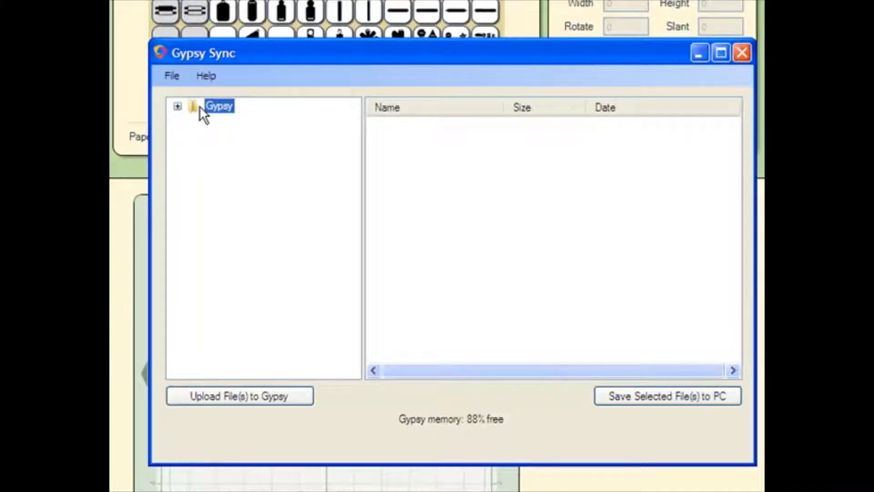
pyautogui.click(178, 106)
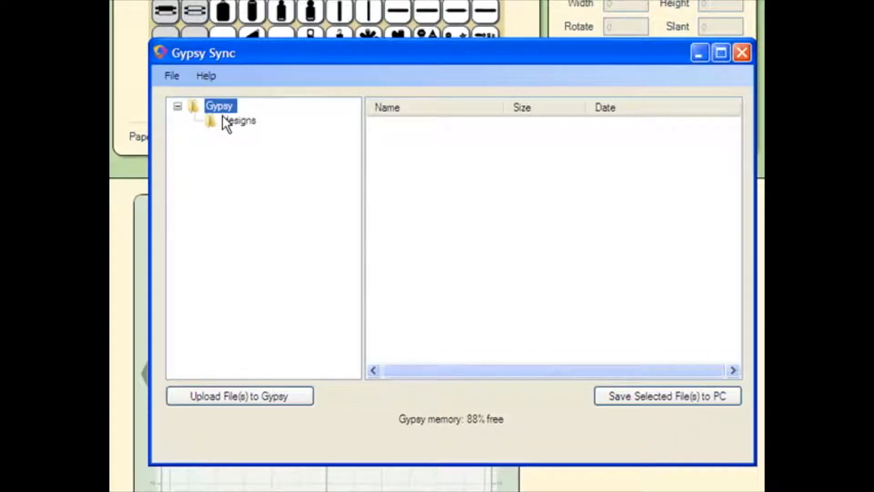
pyautogui.moveTo(229, 129)
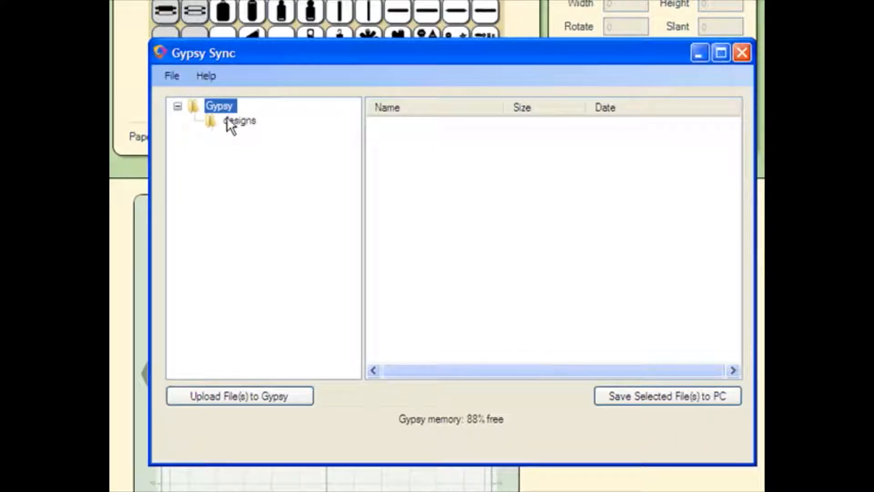
pyautogui.click(238, 120)
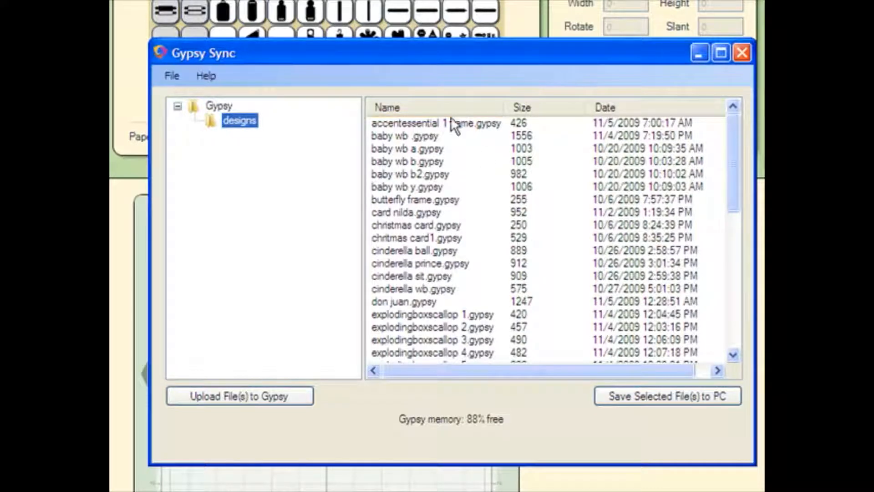
pyautogui.moveTo(456, 170)
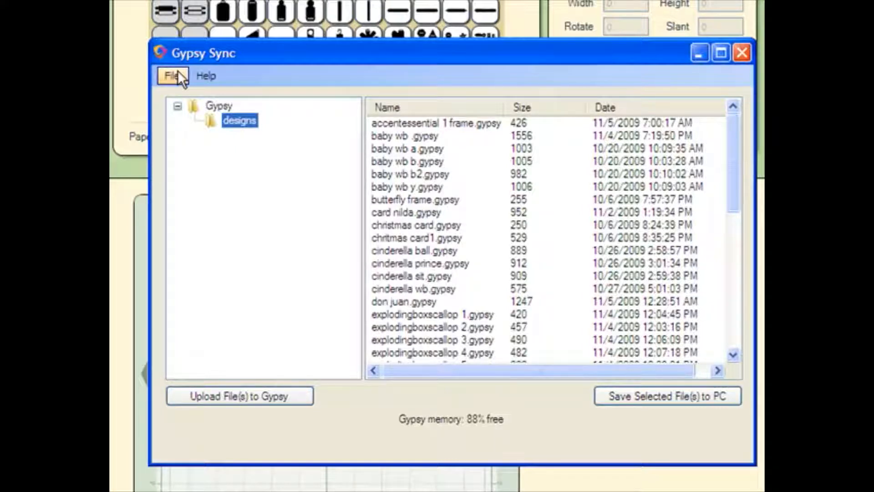
pyautogui.click(172, 76)
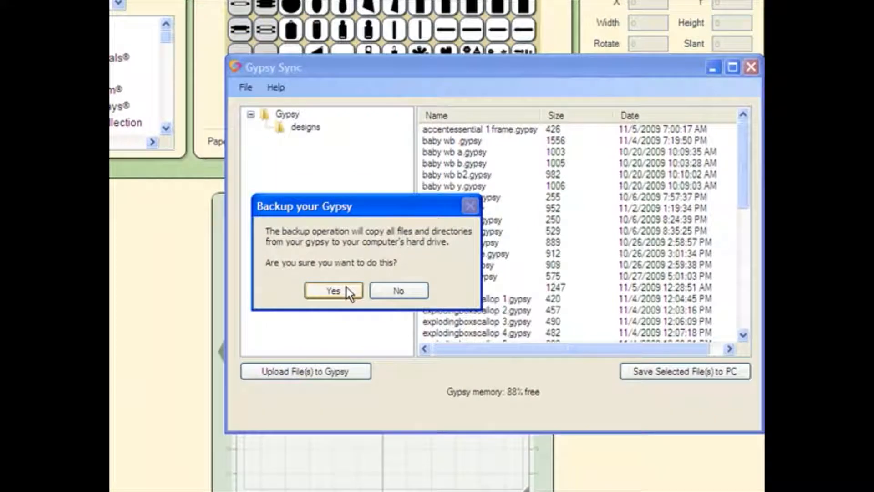
pyautogui.click(333, 290)
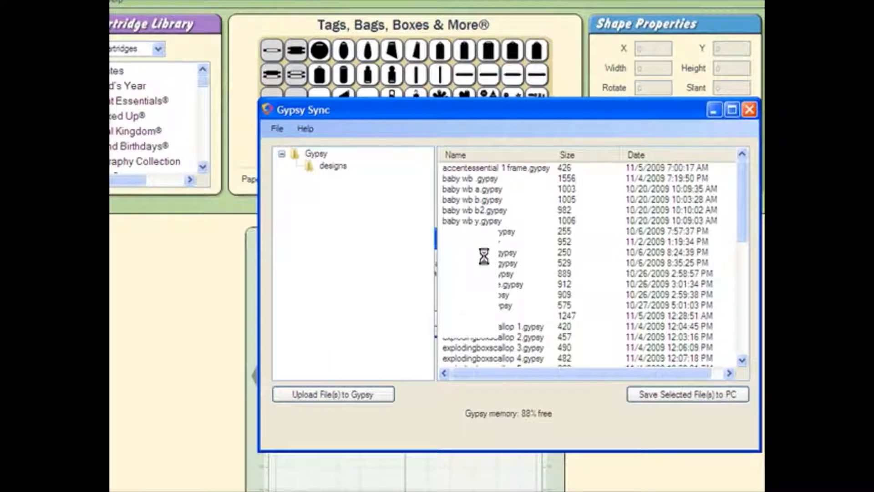
pyautogui.click(687, 395)
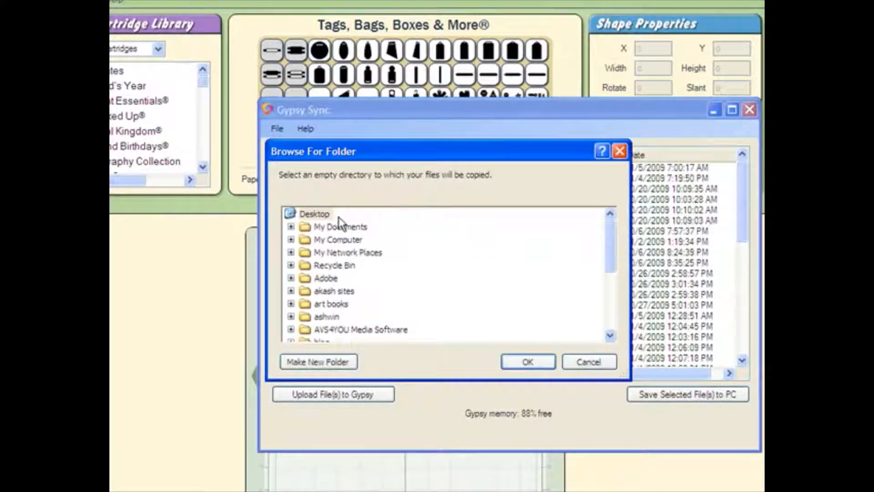
pyautogui.moveTo(476, 235)
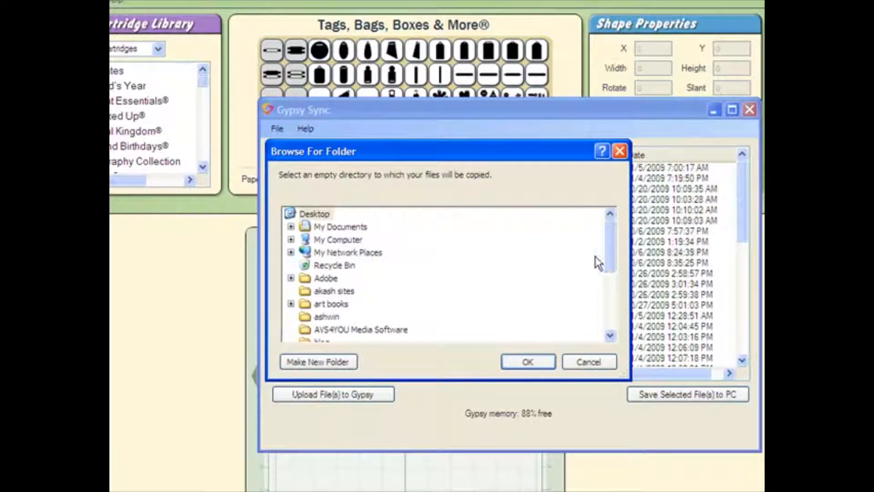
pyautogui.moveTo(603, 264)
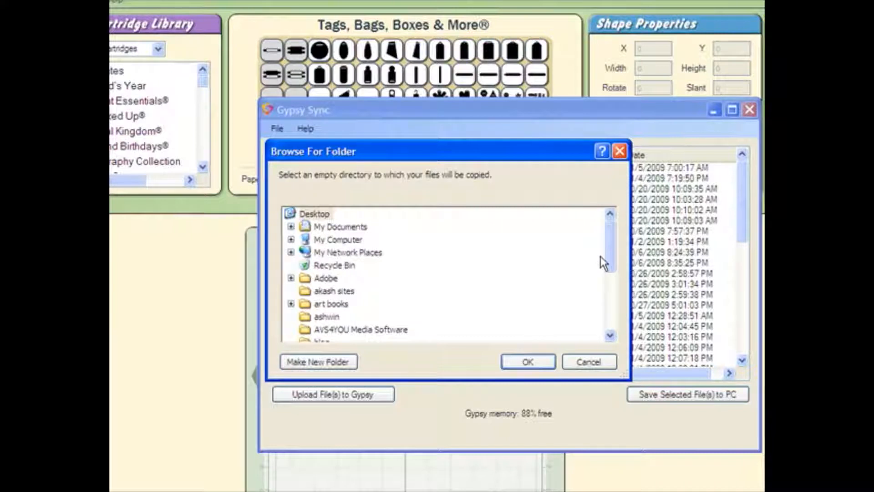
pyautogui.moveTo(571, 361)
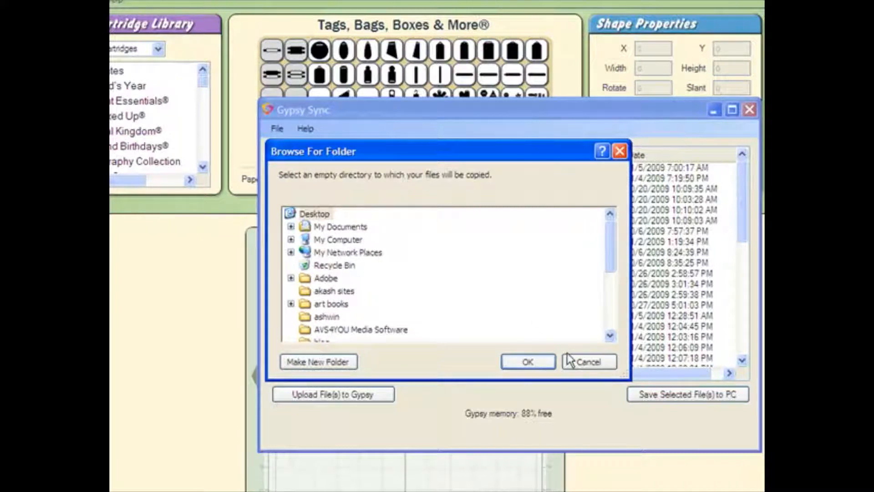
pyautogui.click(584, 362)
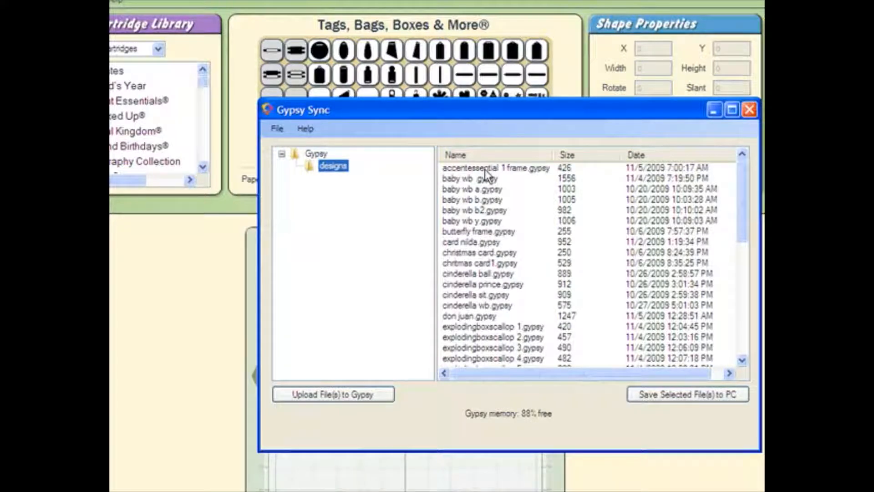
pyautogui.click(495, 168)
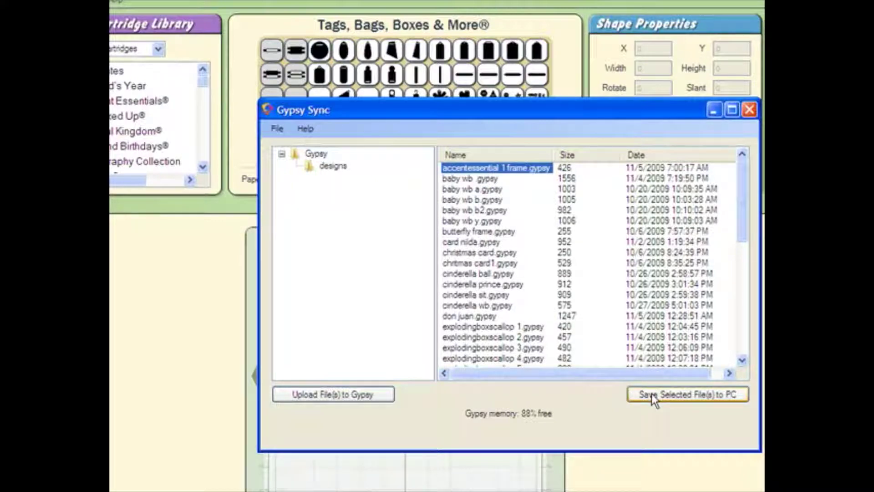
pyautogui.click(688, 394)
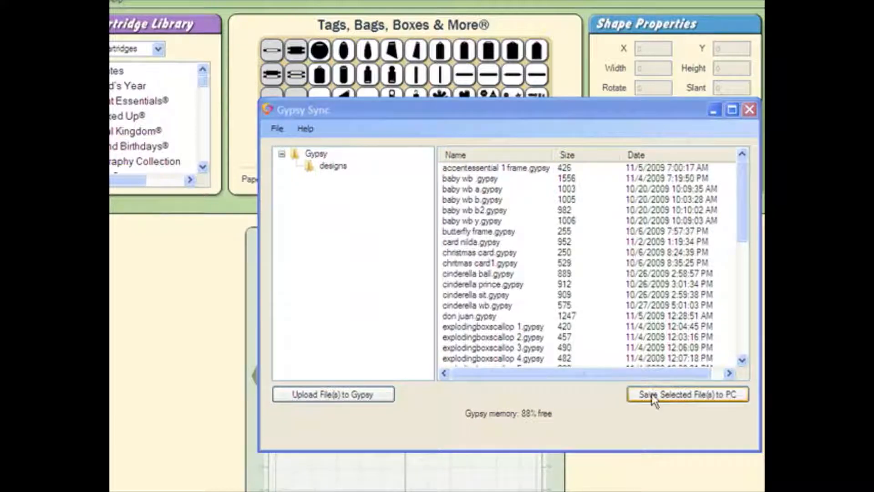
pyautogui.click(687, 394)
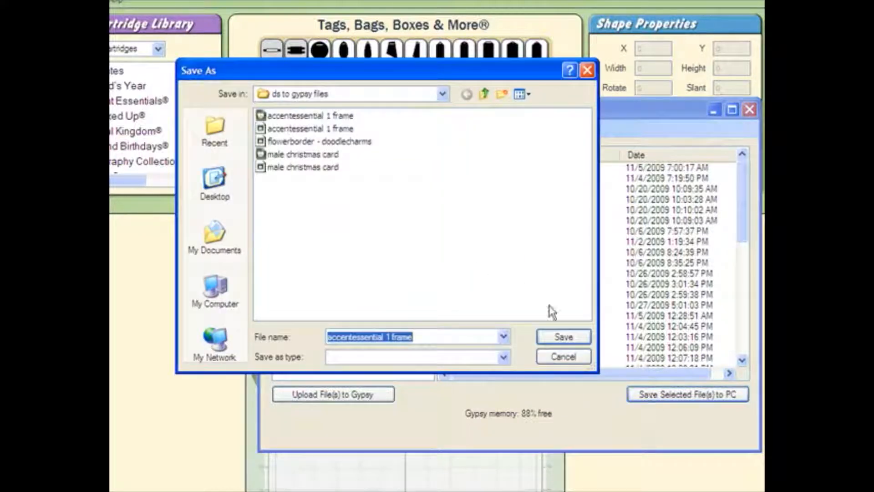
pyautogui.moveTo(485, 87)
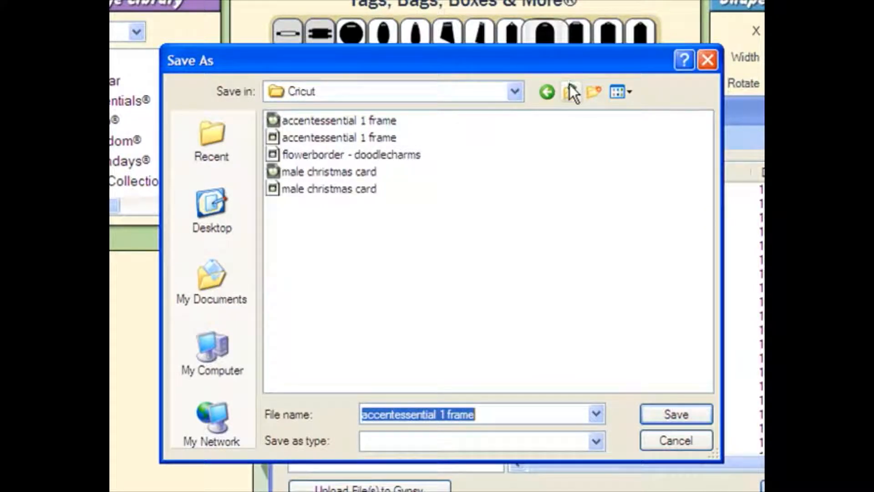
pyautogui.click(568, 92)
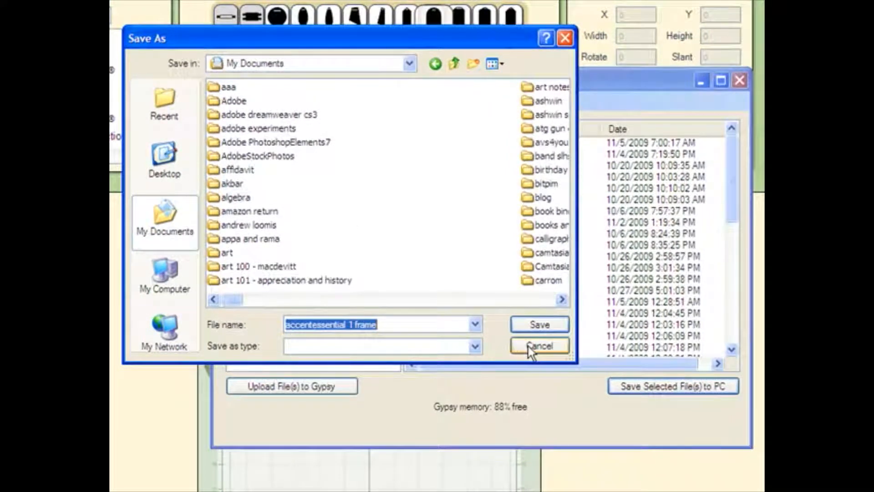
pyautogui.click(540, 345)
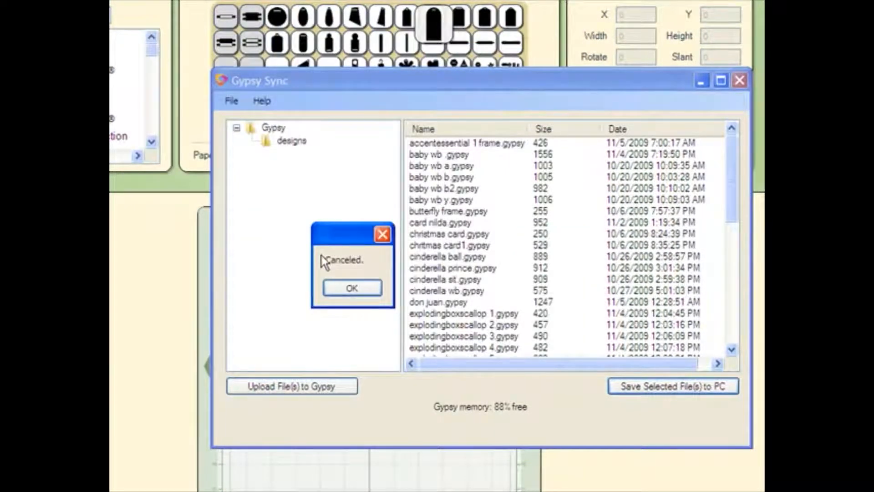
pyautogui.click(352, 288)
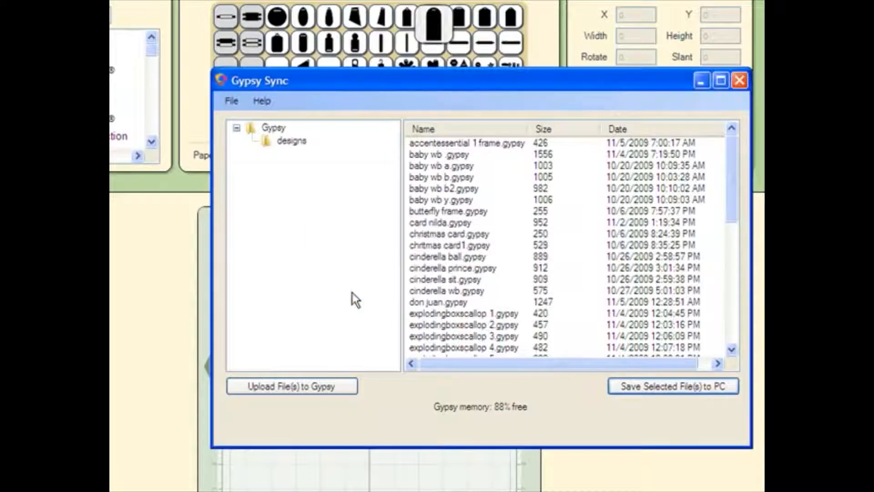
pyautogui.moveTo(444, 185)
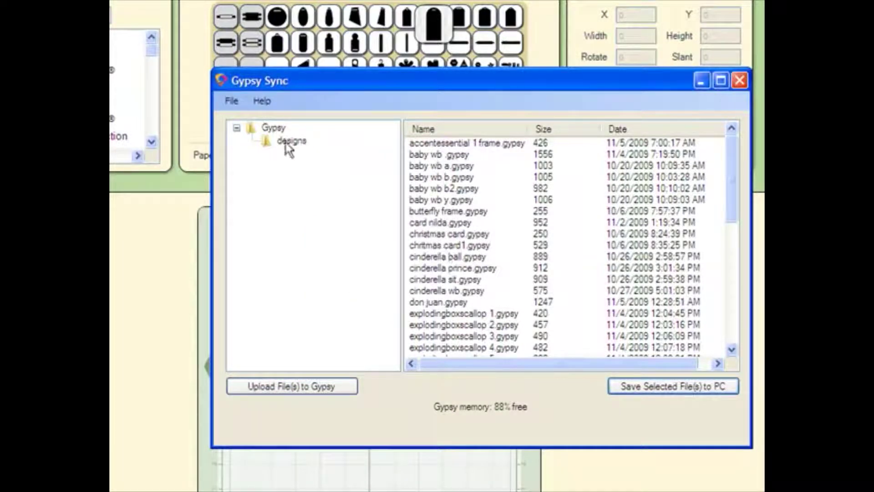
# Run Refresh Gypsy Data from Gypsy Sync's File menu to update the file list
pyautogui.click(232, 101)
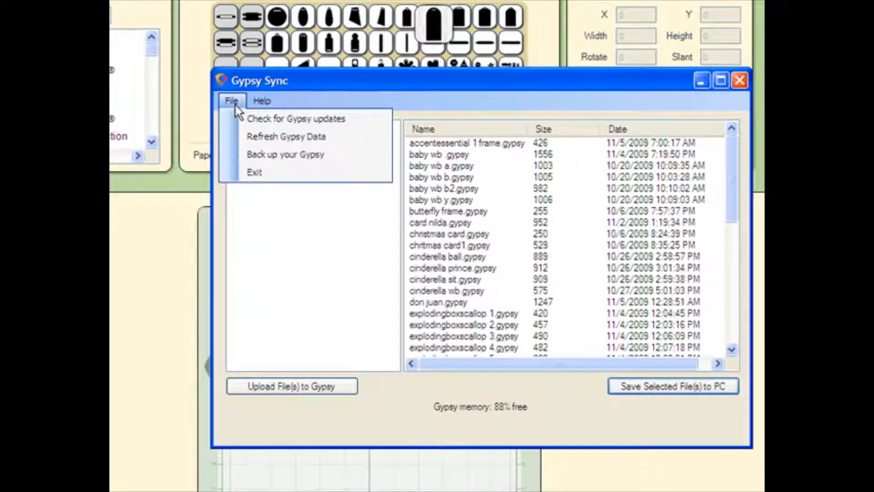
pyautogui.moveTo(286, 136)
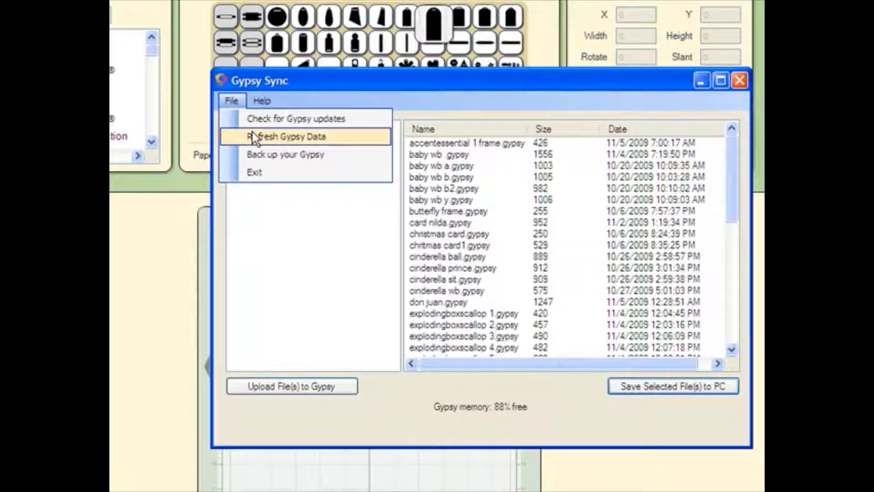
pyautogui.click(294, 137)
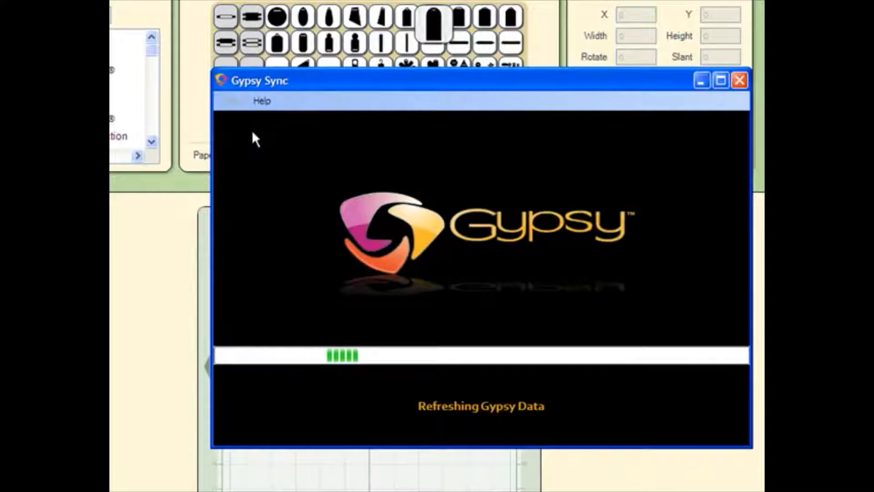
pyautogui.moveTo(295, 184)
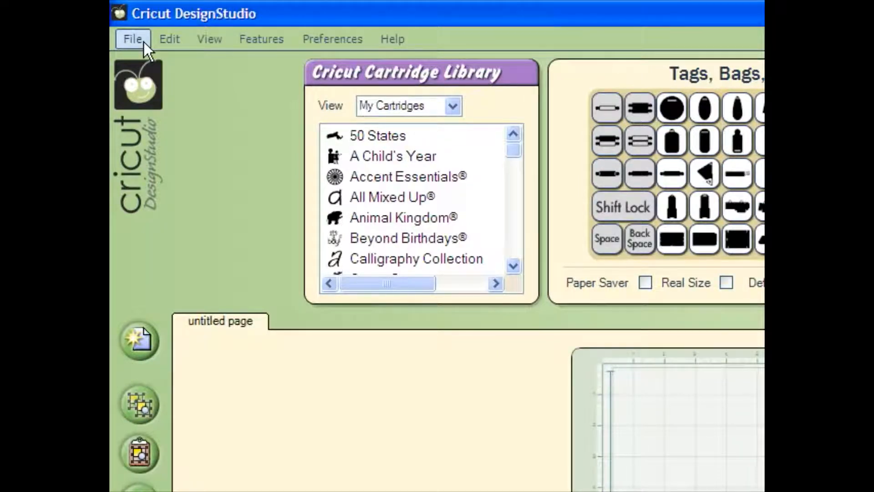
# Bring up the Open dialog in DesignStudio and show the folder contents as thumbnails
pyautogui.click(134, 39)
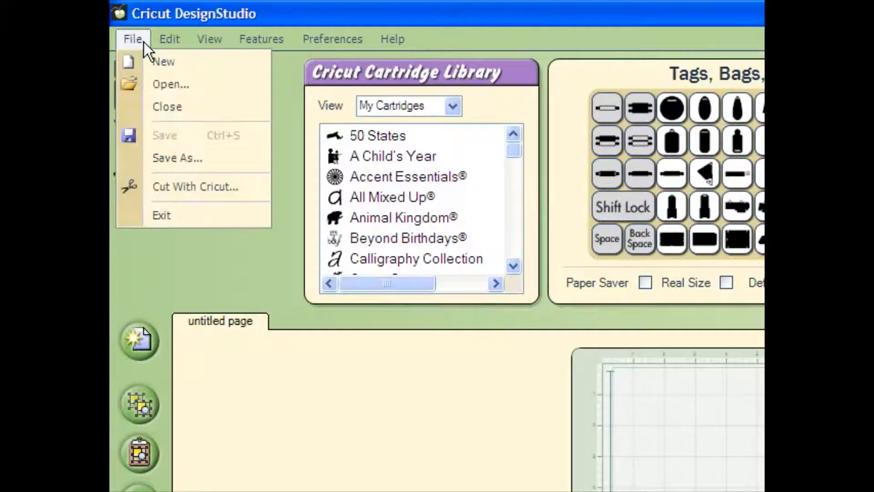
pyautogui.click(163, 62)
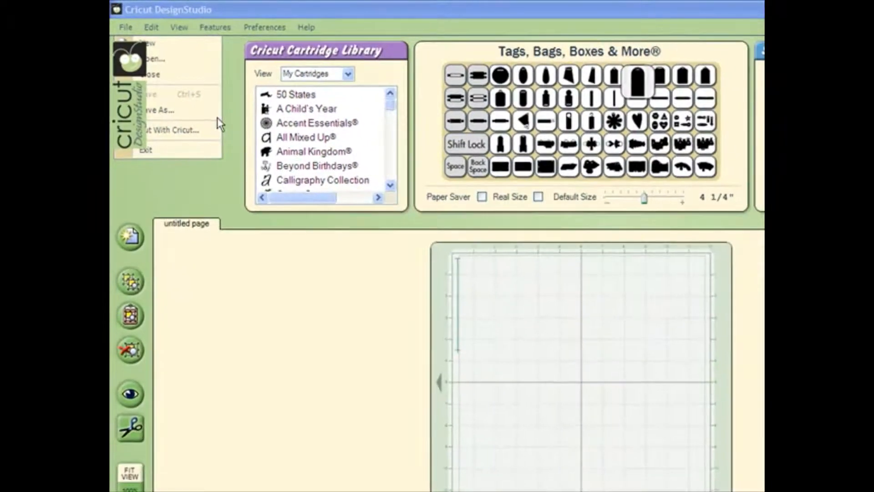
pyautogui.click(152, 58)
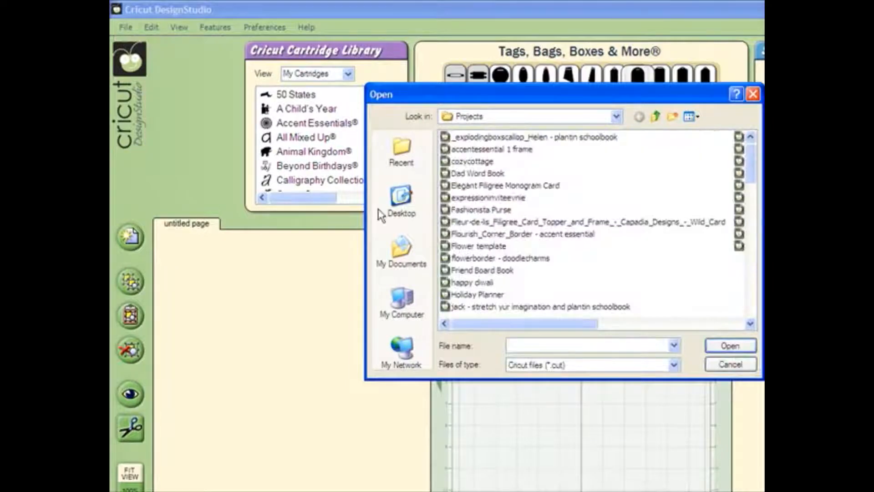
pyautogui.click(689, 116)
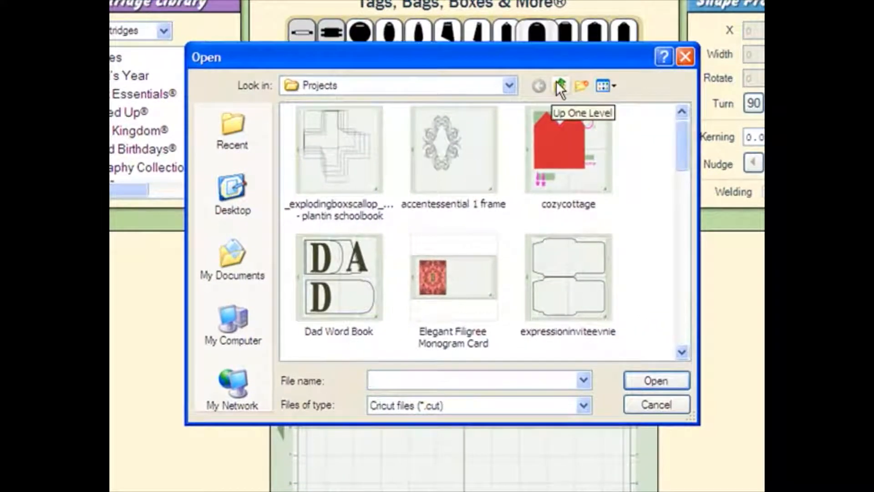
# Navigate up to the Cricut folder, then into Gypsy and its designs folder
pyautogui.click(561, 86)
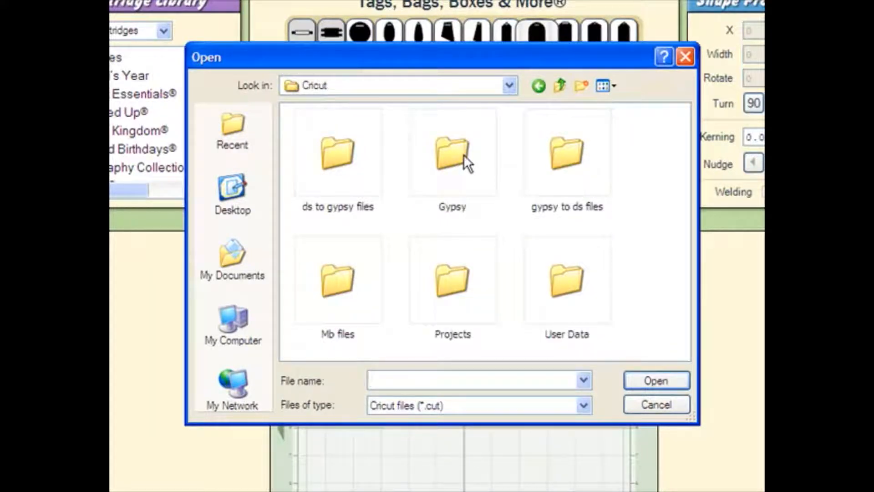
pyautogui.doubleClick(451, 150)
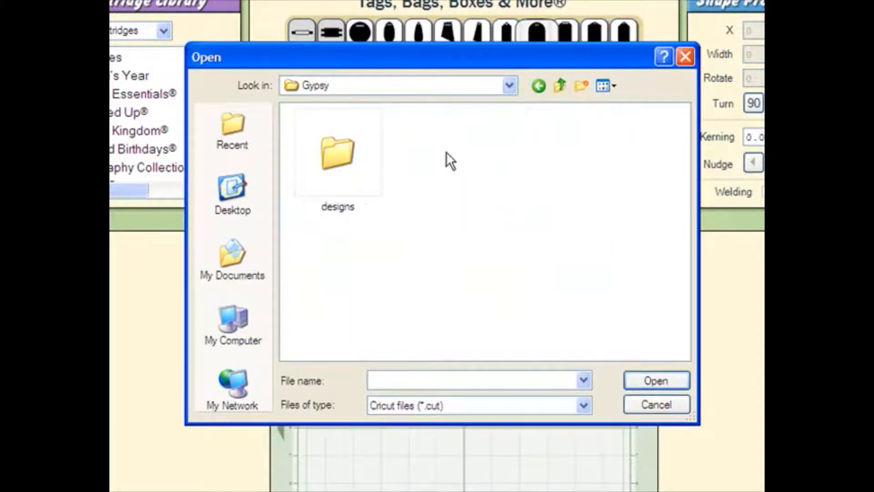
pyautogui.doubleClick(337, 153)
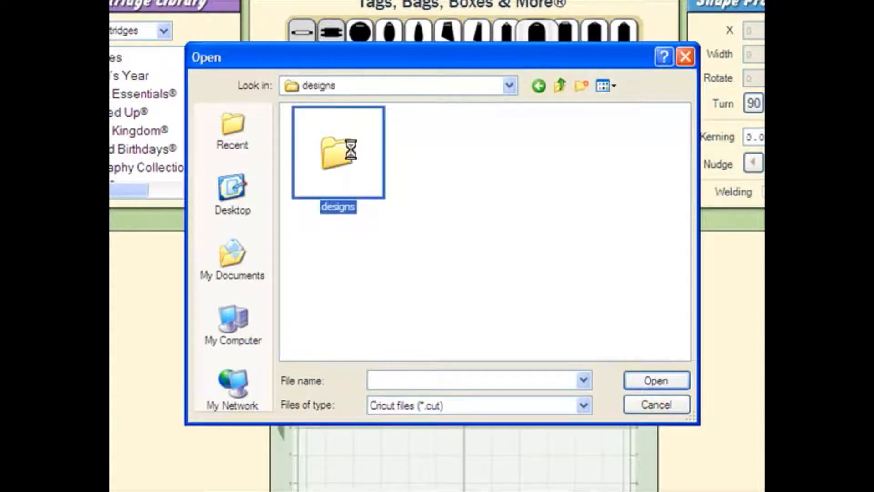
pyautogui.doubleClick(338, 152)
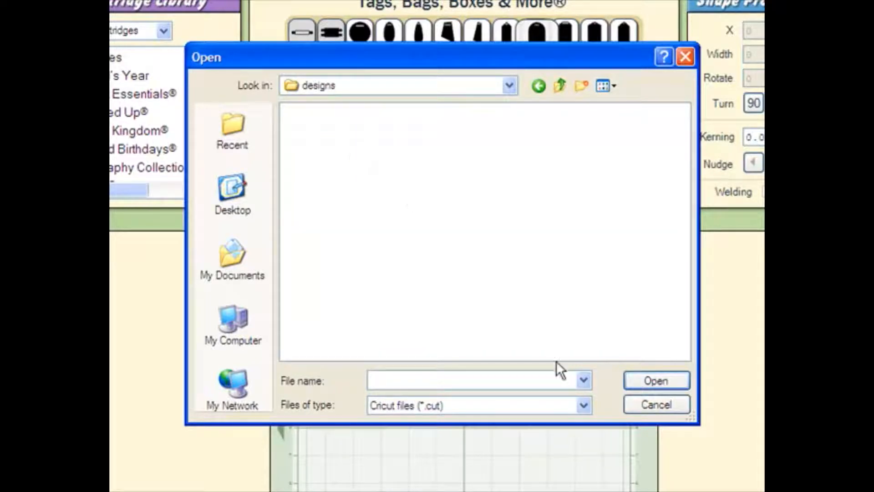
# List Gypsy files (*.gypsy) and load the accentessential 1 frame design onto the mat
pyautogui.click(582, 405)
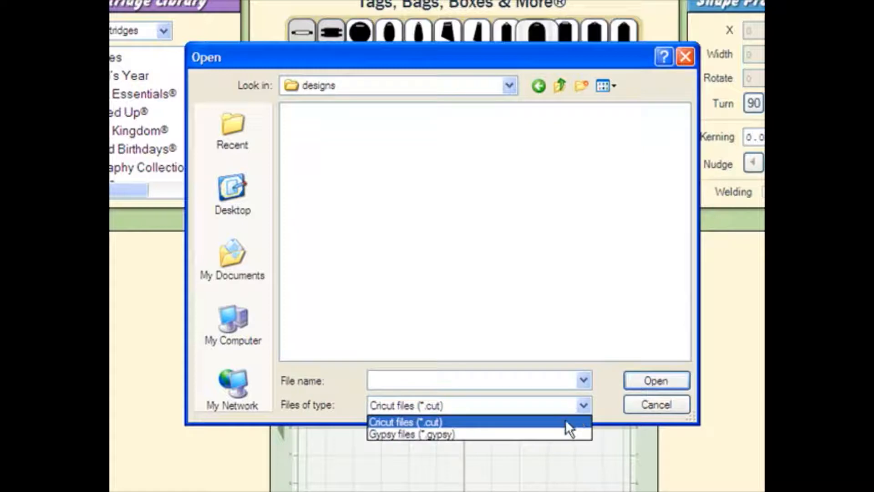
pyautogui.click(410, 433)
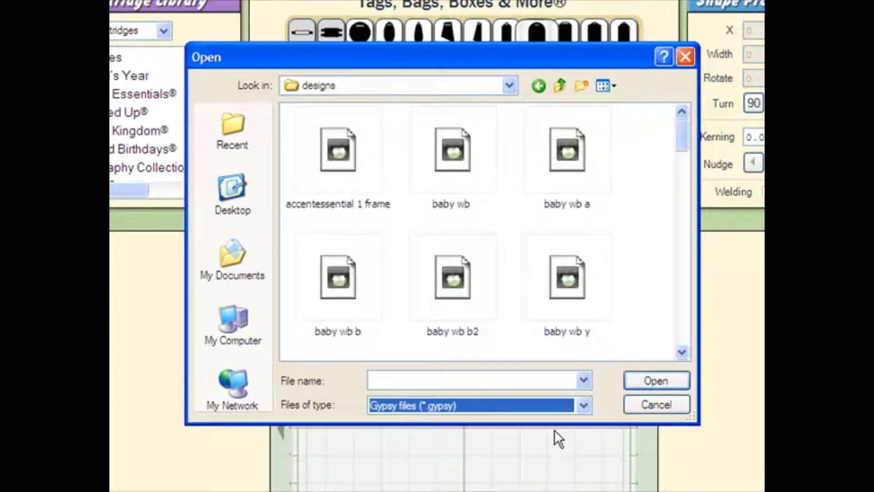
pyautogui.moveTo(364, 209)
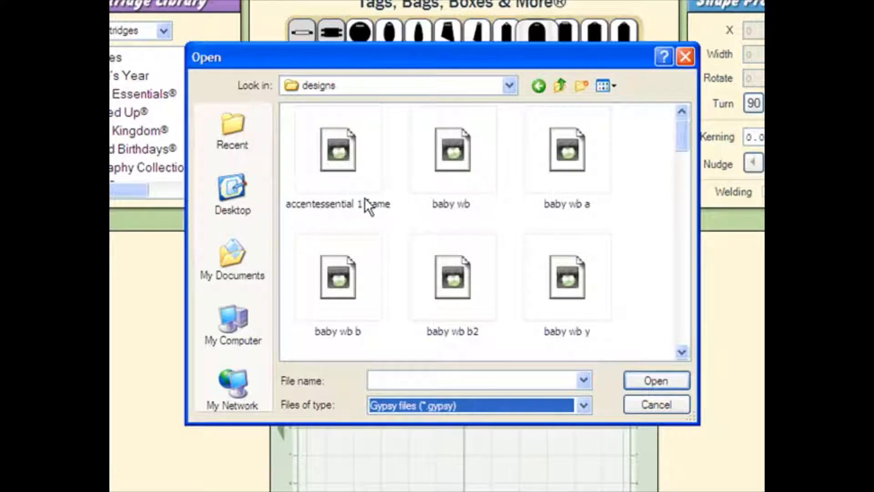
pyautogui.doubleClick(339, 153)
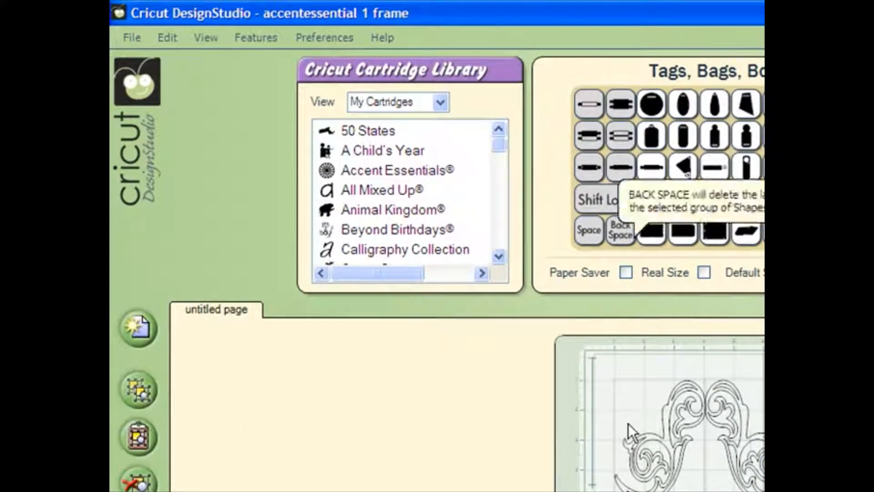
pyautogui.moveTo(637, 464)
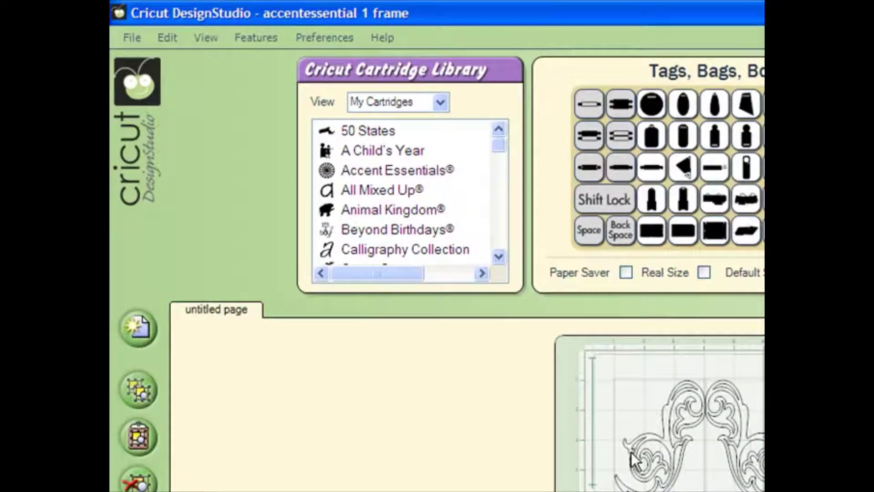
pyautogui.moveTo(658, 457)
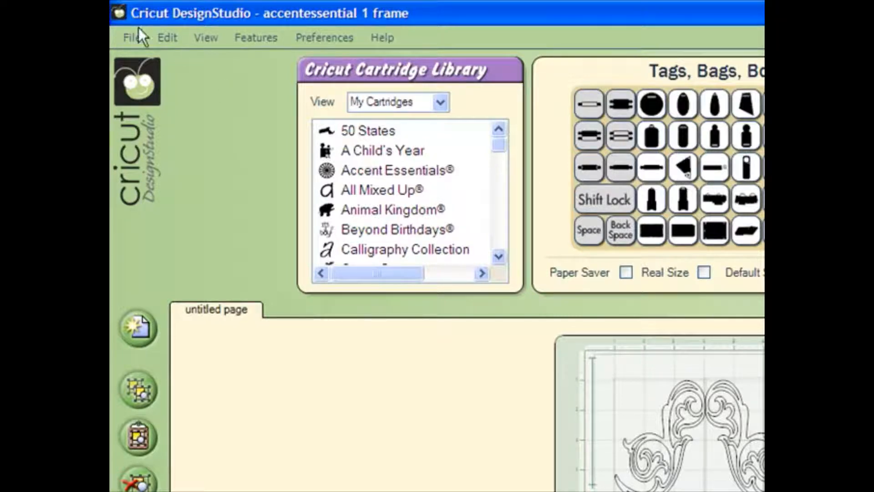
pyautogui.moveTo(172, 84)
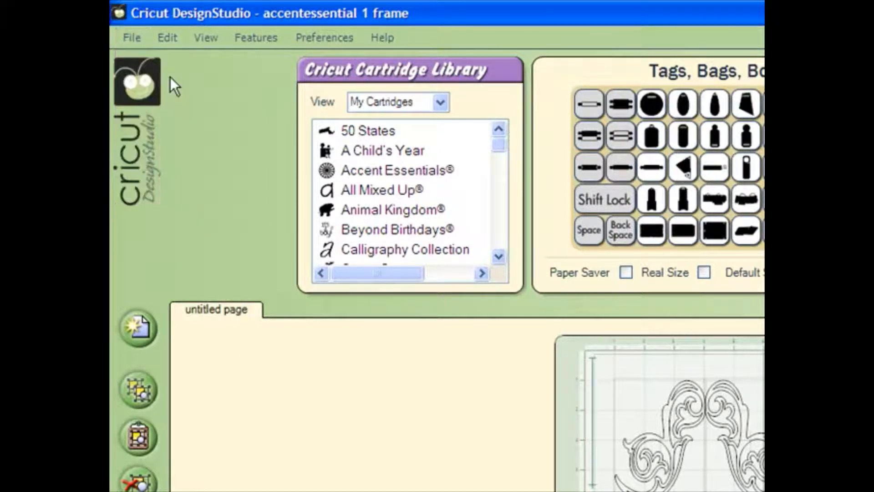
# Bring up the File menu with the accentessential 1 frame design reviewed on the mat
pyautogui.click(132, 38)
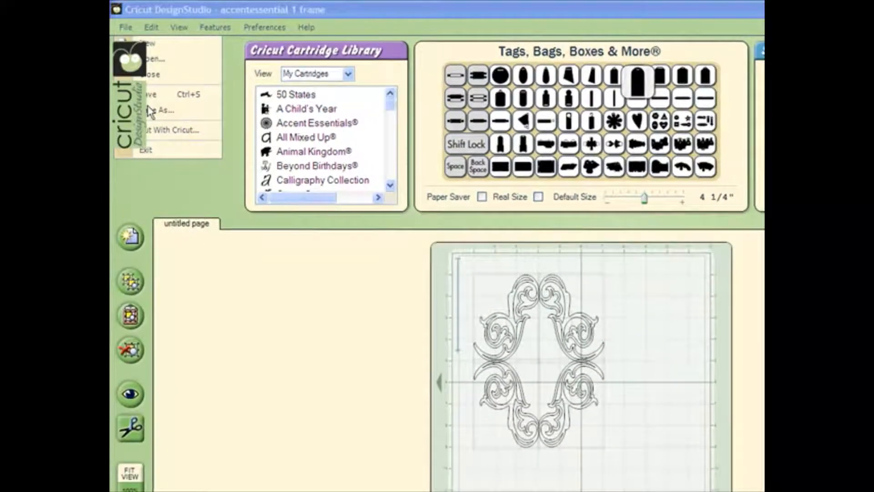
# In Save As, go up to the Cricut folder and into the gypsy to ds files folder
pyautogui.click(165, 110)
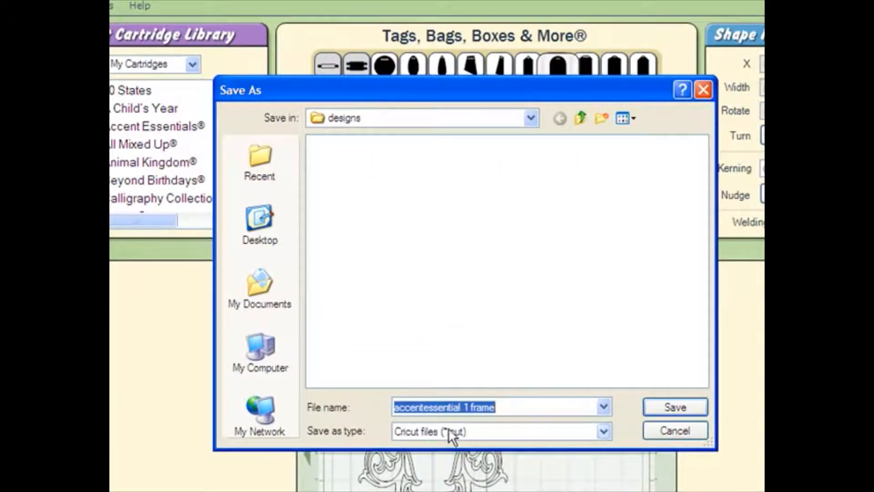
pyautogui.moveTo(477, 444)
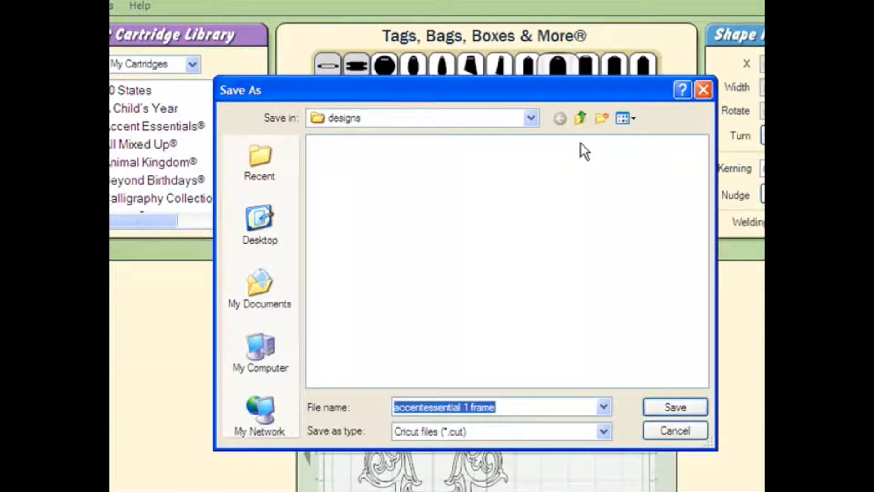
pyautogui.click(579, 118)
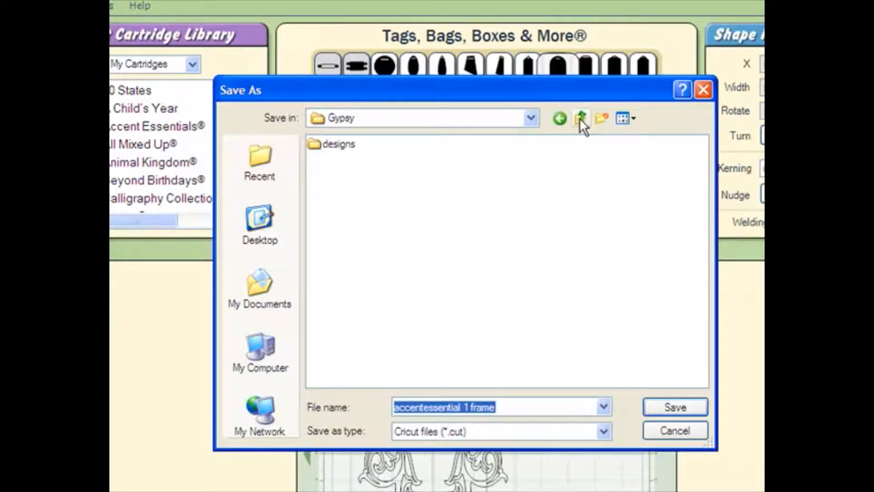
pyautogui.click(580, 118)
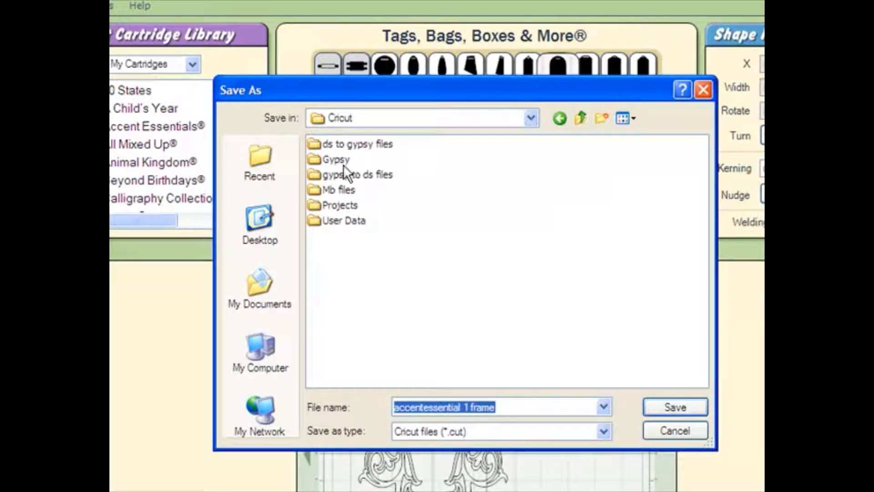
pyautogui.click(357, 174)
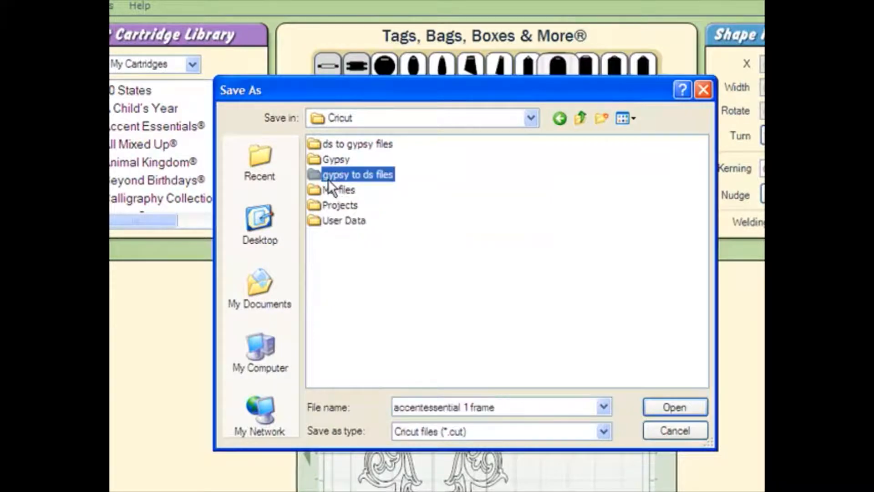
pyautogui.doubleClick(358, 175)
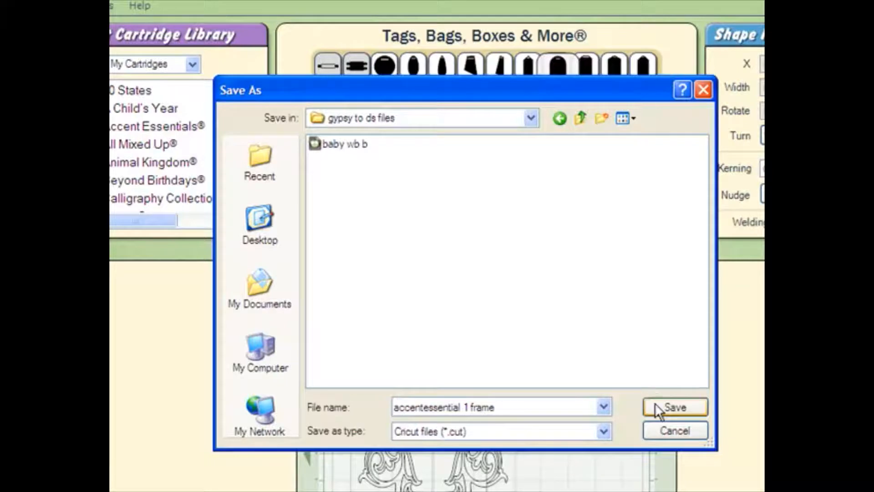
# Save accentessential 1 frame there as a Cricut .cut file
pyautogui.click(674, 406)
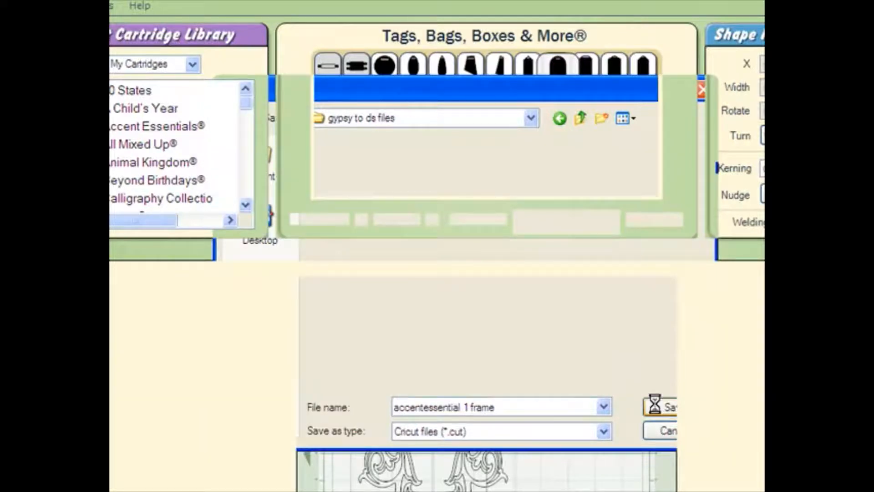
pyautogui.click(665, 409)
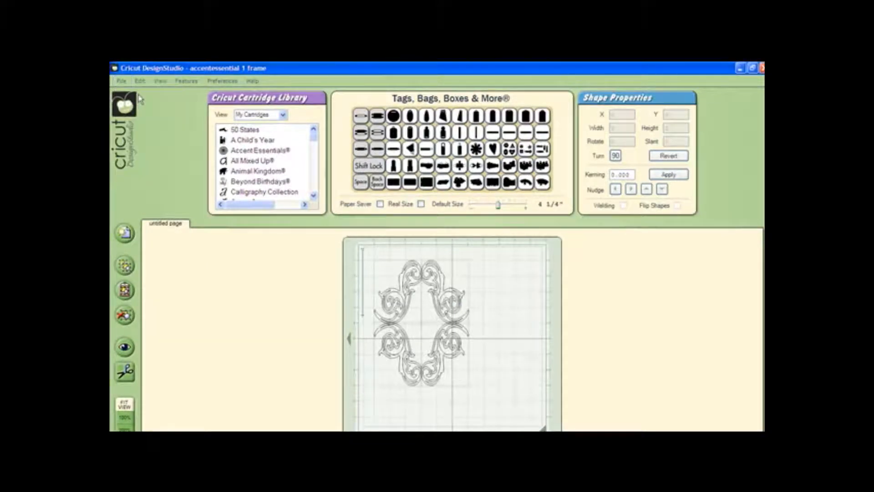
# Reopen accentessential 1 frame.cut from the gypsy to ds files folder, keeping Cricut files (*.cut) as the type
pyautogui.click(121, 80)
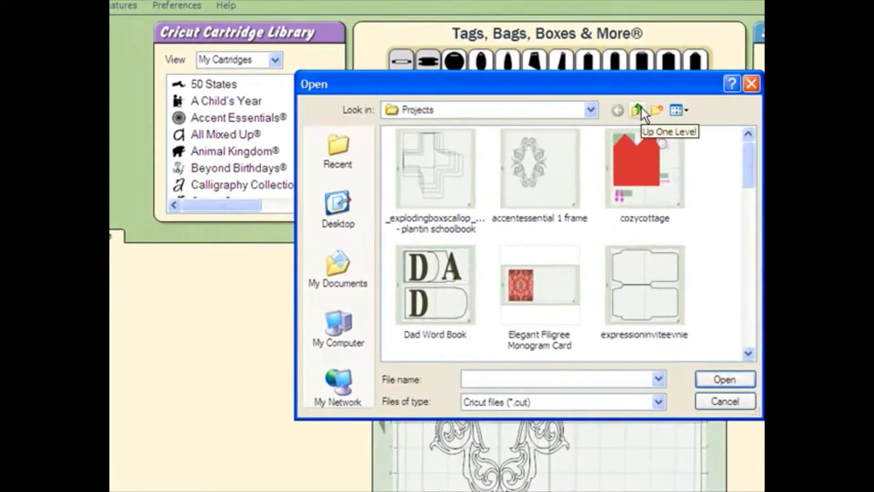
pyautogui.click(637, 109)
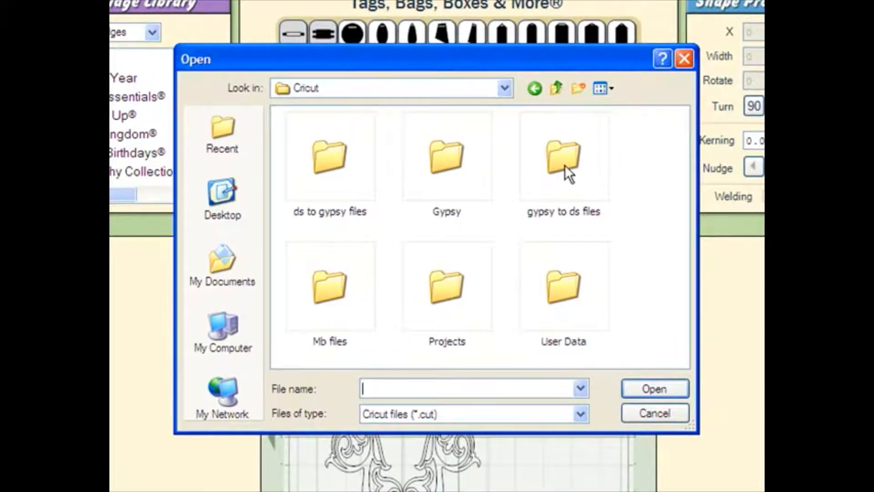
pyautogui.doubleClick(564, 157)
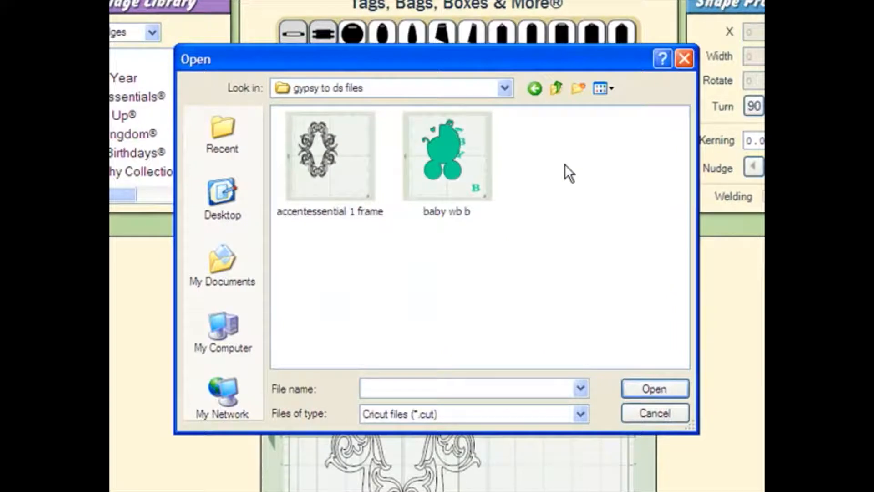
pyautogui.moveTo(579, 420)
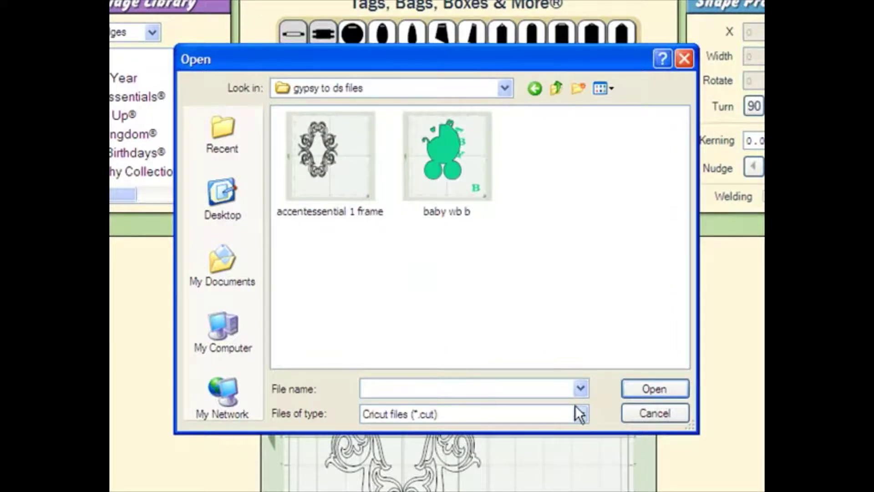
pyautogui.click(579, 413)
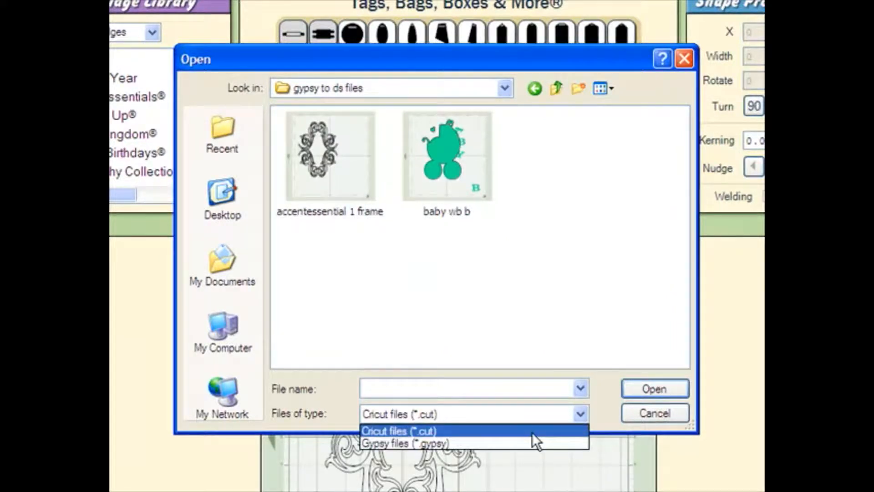
pyautogui.click(401, 430)
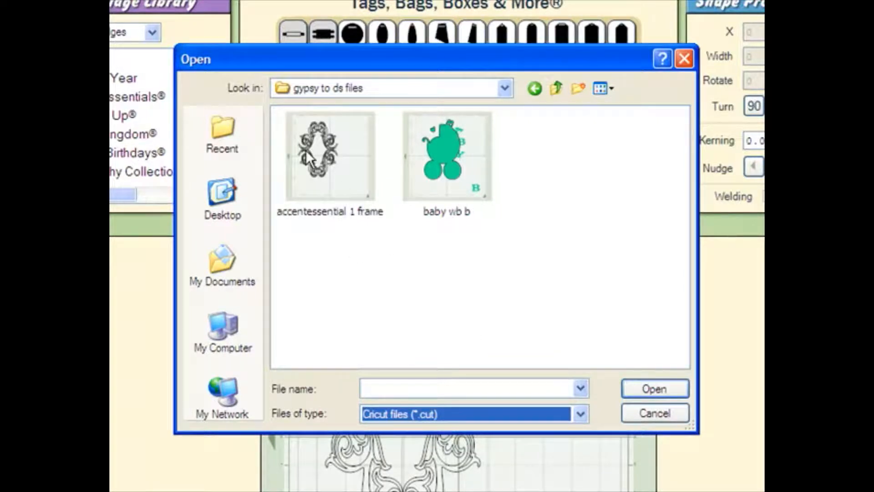
pyautogui.moveTo(348, 179)
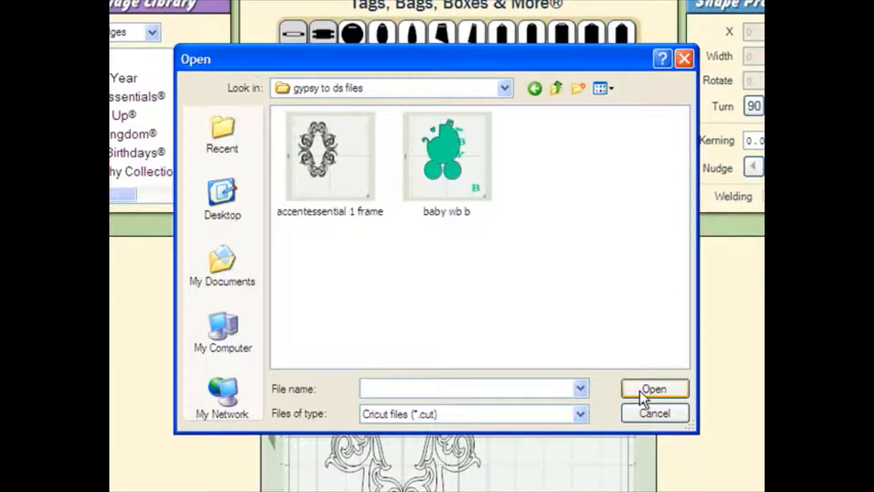
pyautogui.click(653, 388)
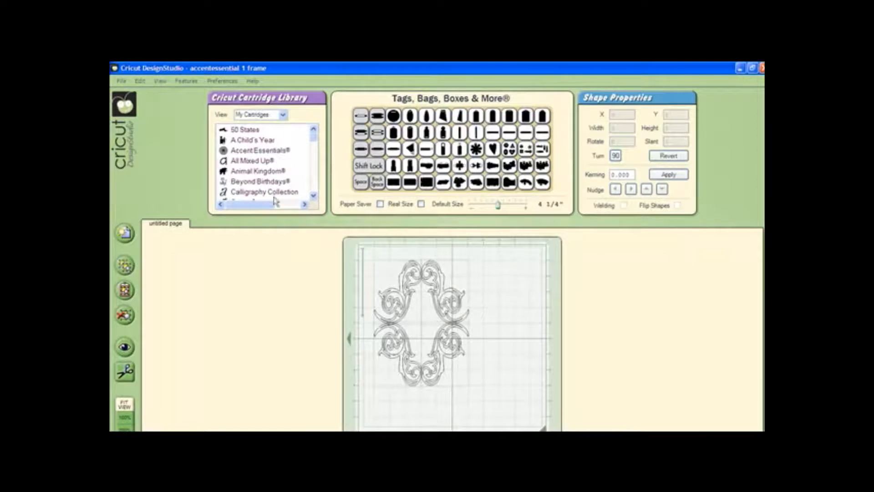
# Open the Flower template design from the Projects folder using thumbnail view
pyautogui.click(121, 81)
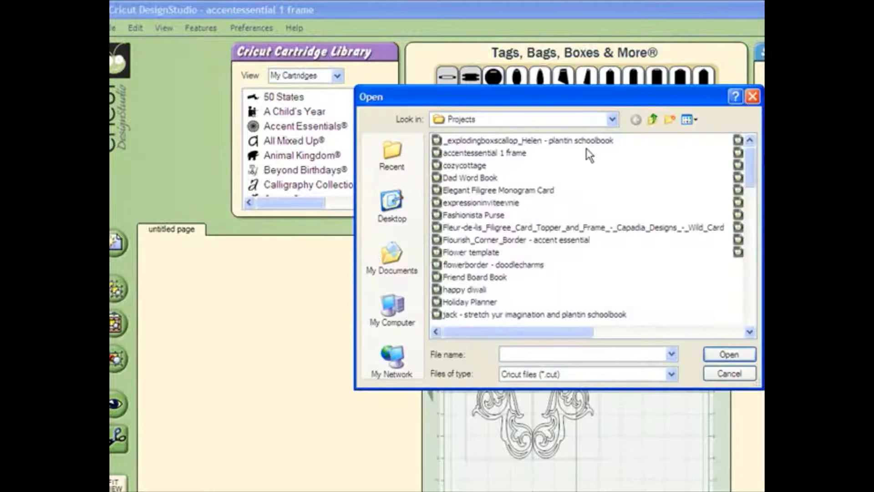
pyautogui.click(686, 119)
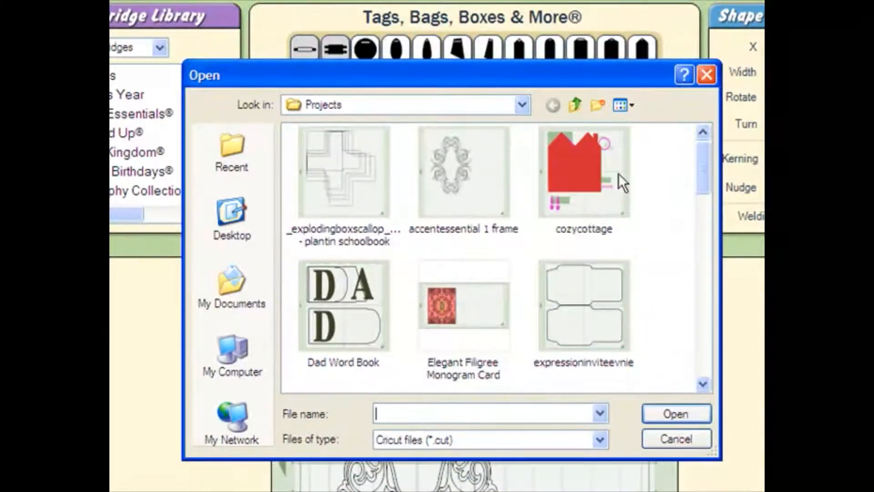
pyautogui.moveTo(657, 195)
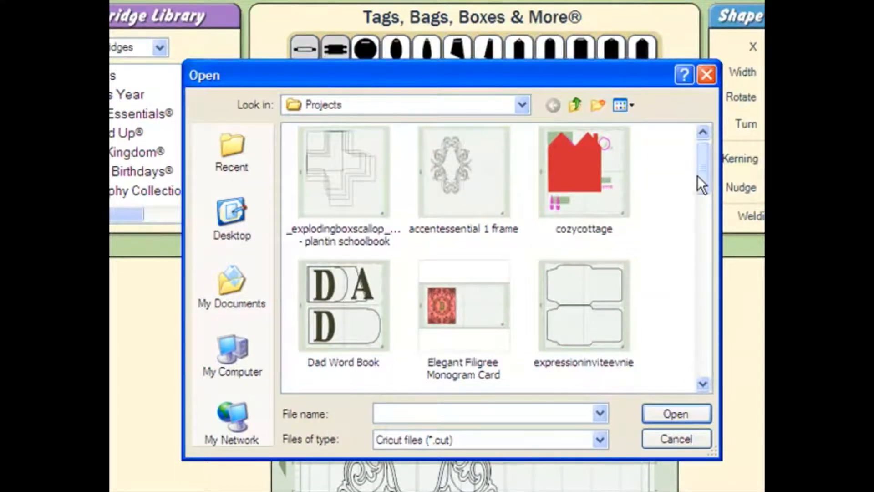
pyautogui.click(344, 218)
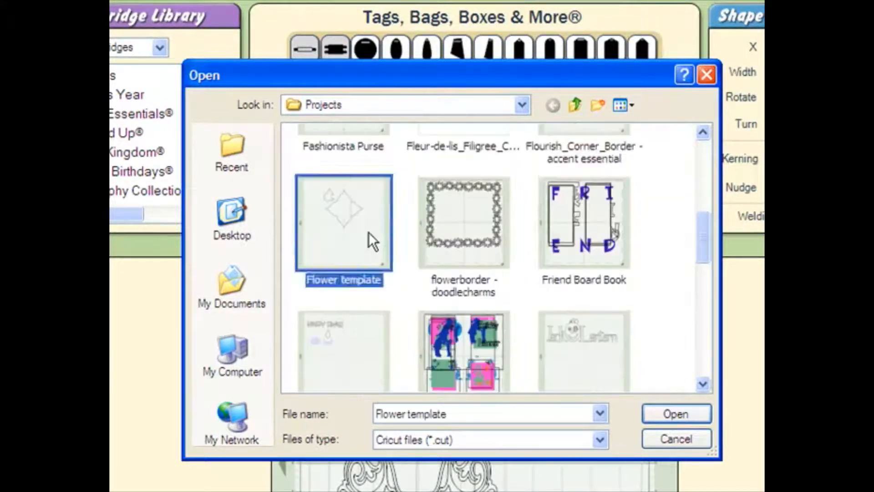
pyautogui.click(676, 413)
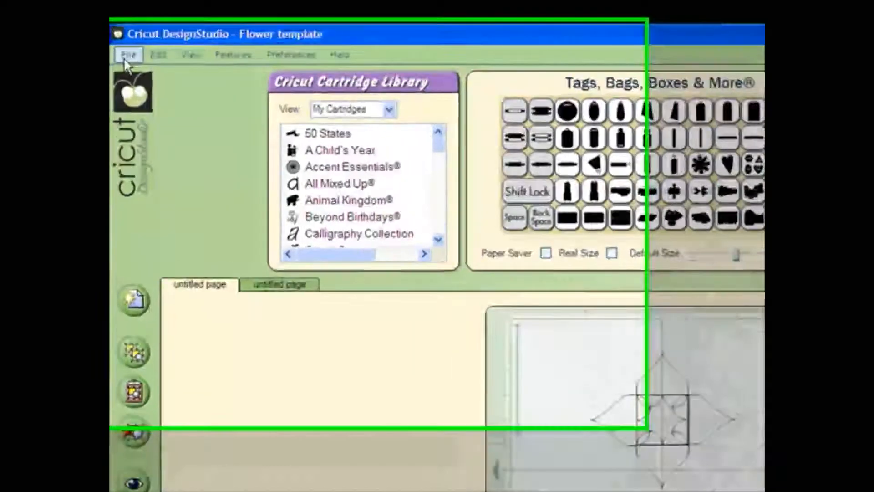
# In Save As, go up to the Cricut folder and into the ds to gypsy files folder
pyautogui.click(128, 54)
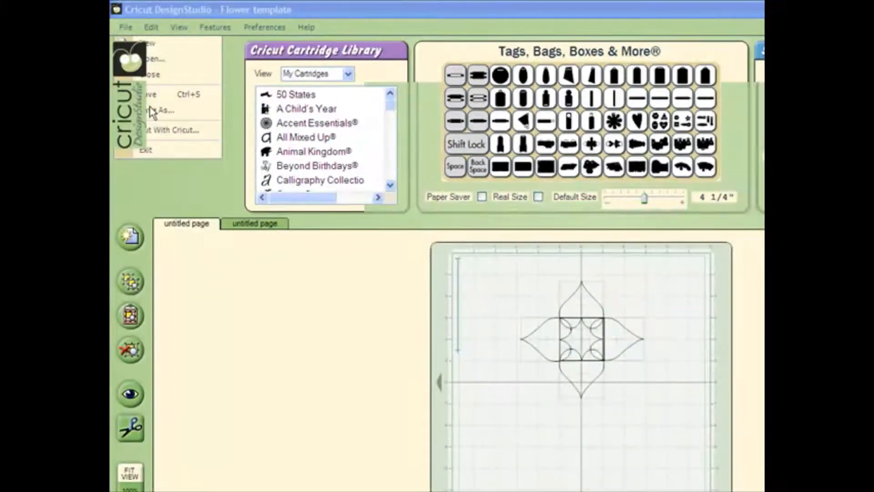
pyautogui.click(157, 111)
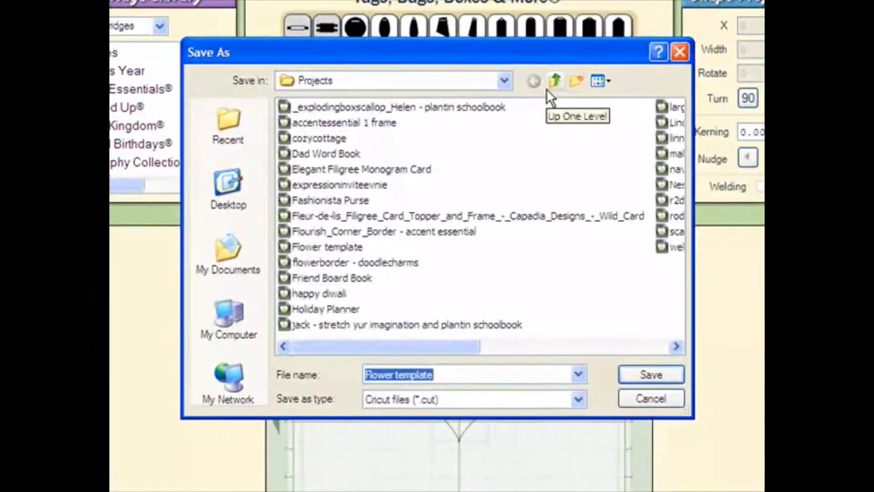
pyautogui.click(554, 81)
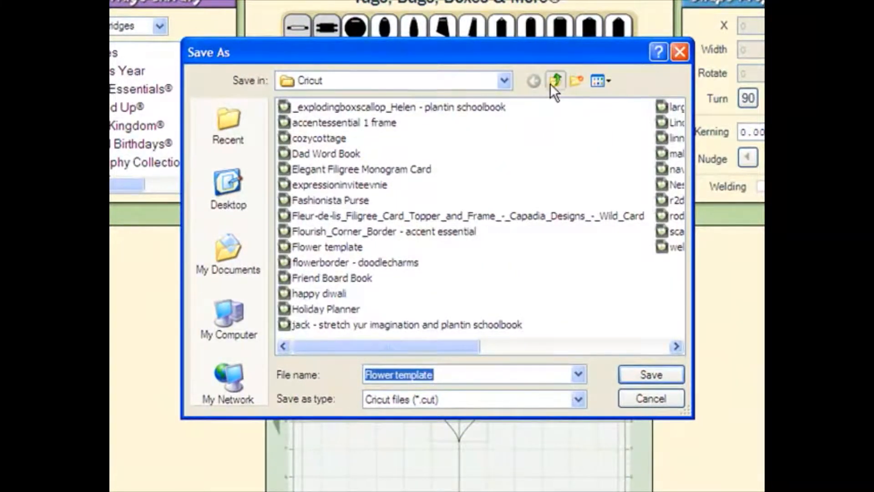
pyautogui.click(555, 81)
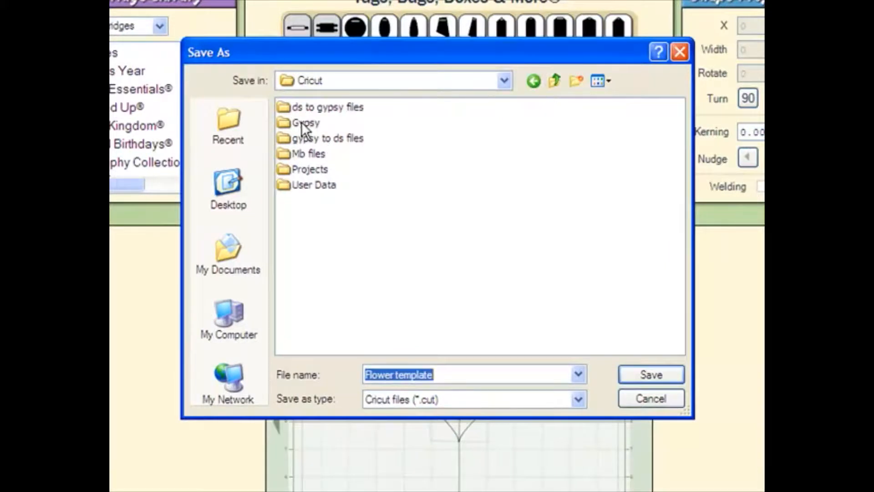
pyautogui.moveTo(298, 119)
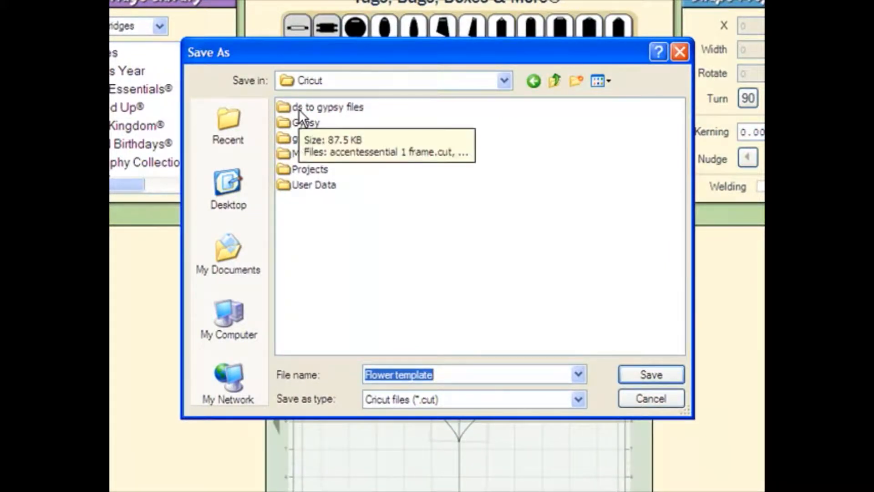
pyautogui.doubleClick(322, 107)
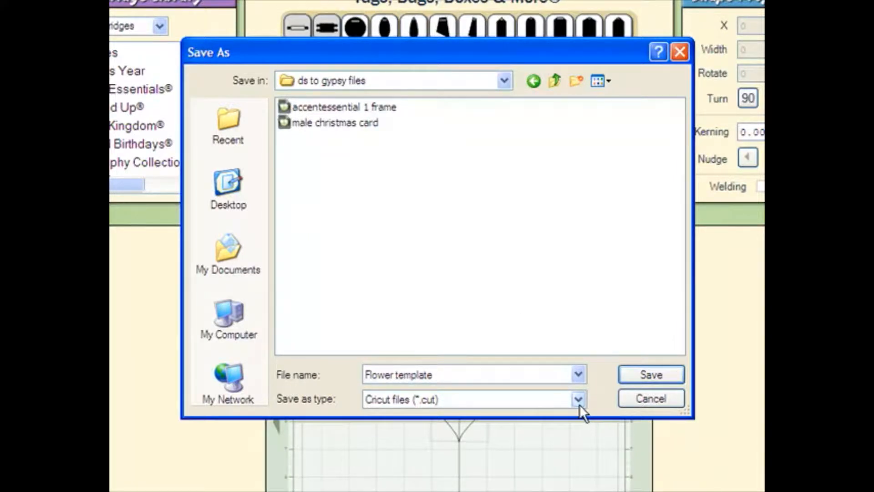
# Save the design with type All files under the name Flower template.gypsy
pyautogui.click(577, 398)
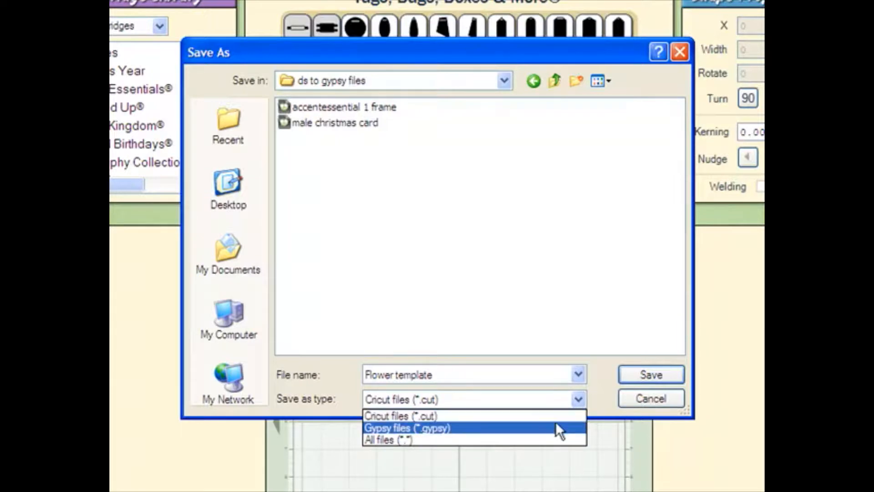
pyautogui.click(385, 440)
pyautogui.write('.')
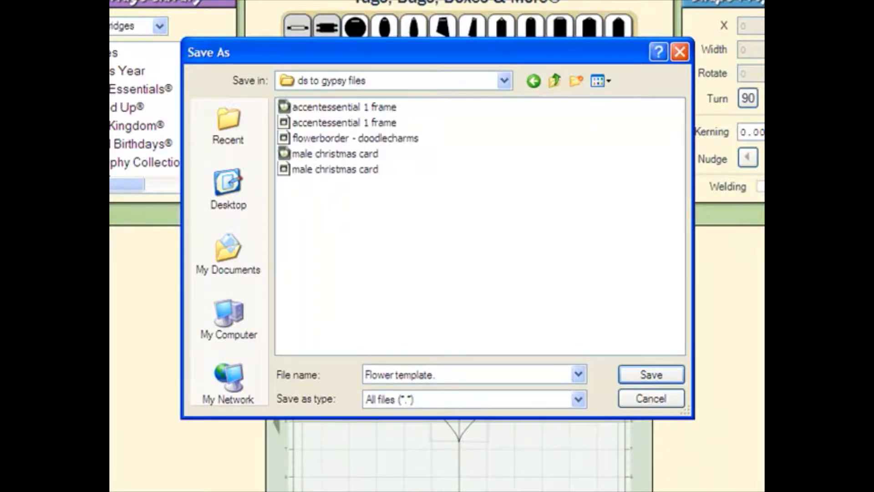
pyautogui.write('gypsy')
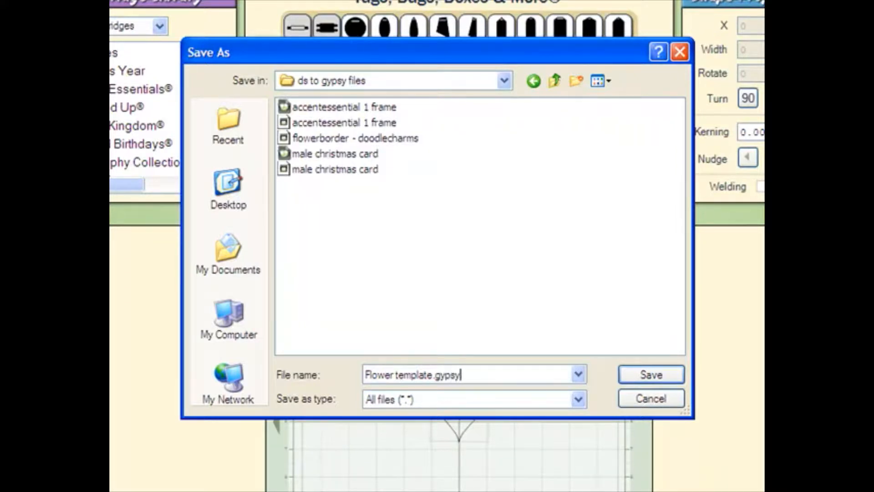
pyautogui.moveTo(633, 379)
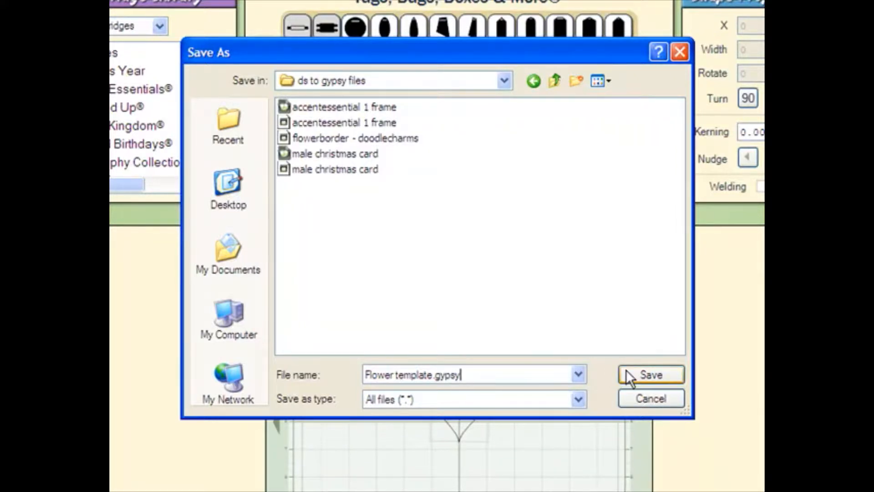
pyautogui.click(651, 375)
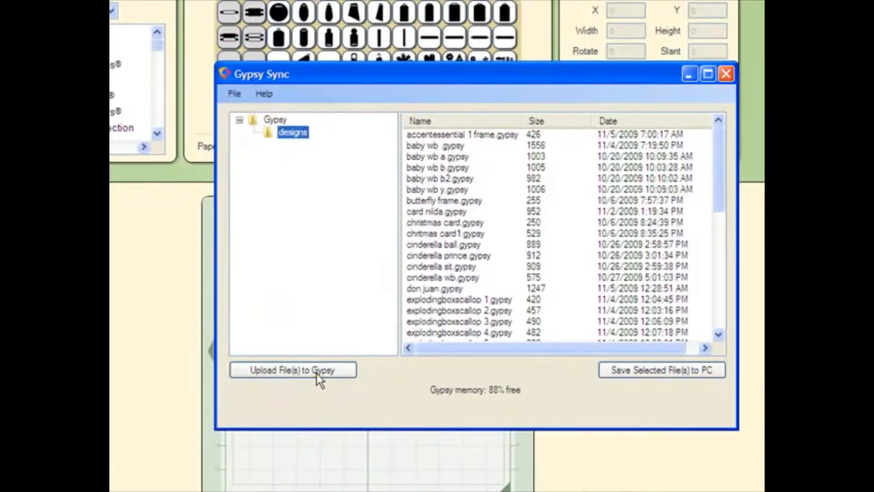
# Upload 'Flower template.gypsy' from the 'ds to gypsy files' folder and confirm it in the Gypsy designs list
pyautogui.click(310, 382)
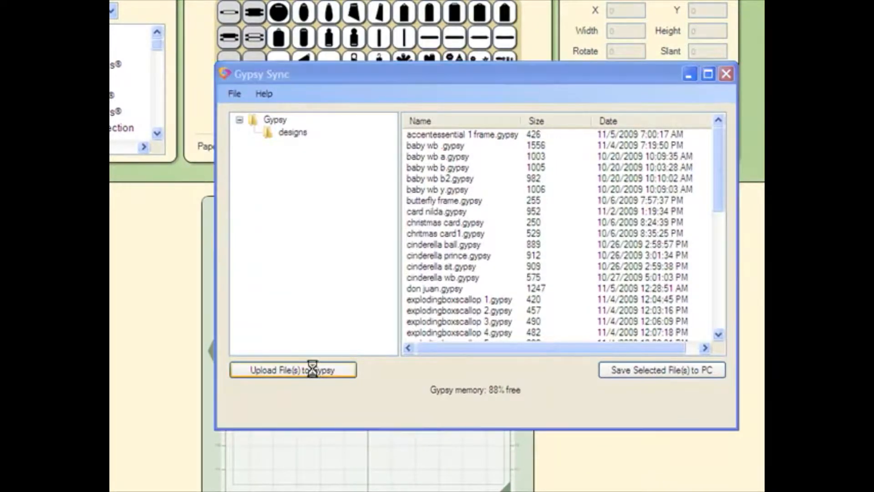
pyautogui.click(293, 370)
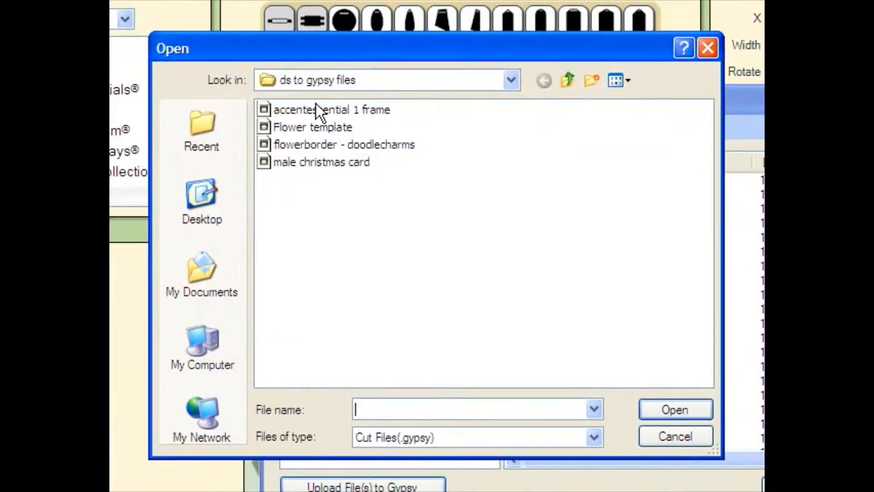
pyautogui.moveTo(311, 130)
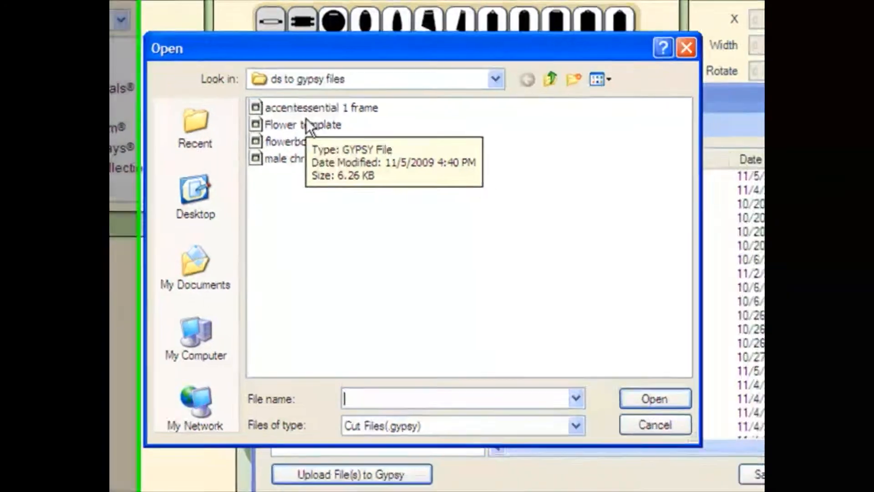
pyautogui.click(655, 398)
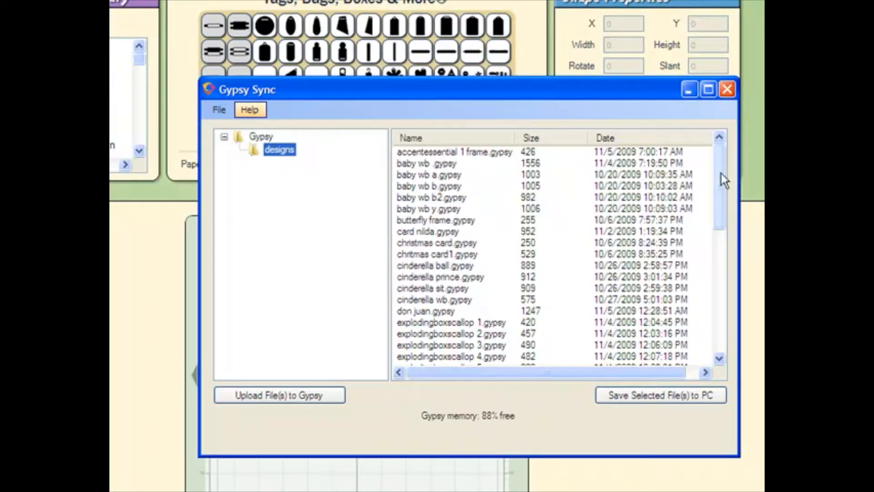
pyautogui.moveTo(716, 168)
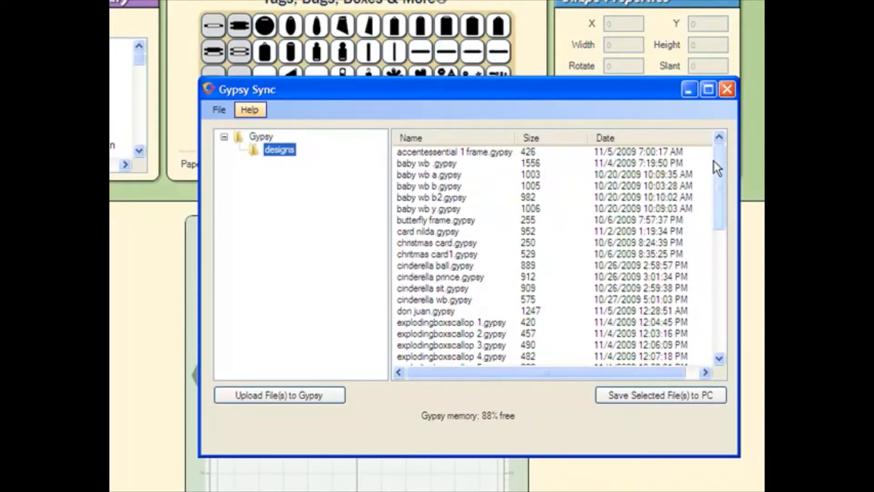
pyautogui.scroll(-3)
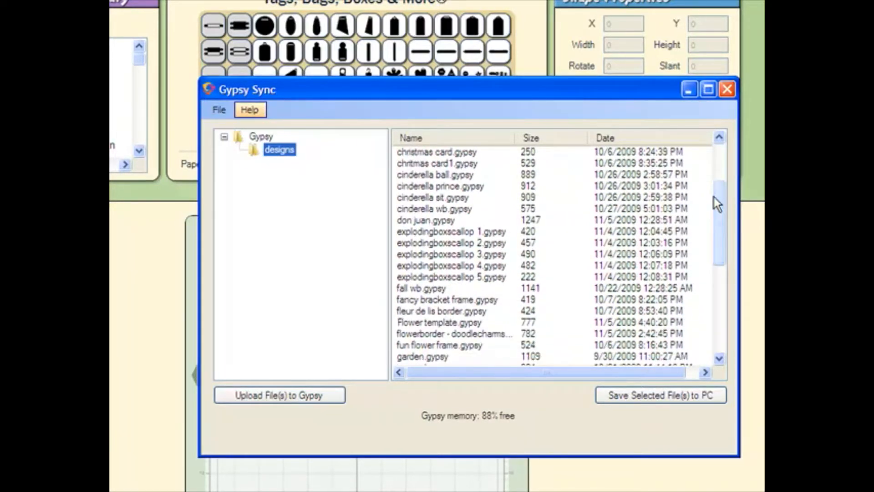
pyautogui.moveTo(463, 326)
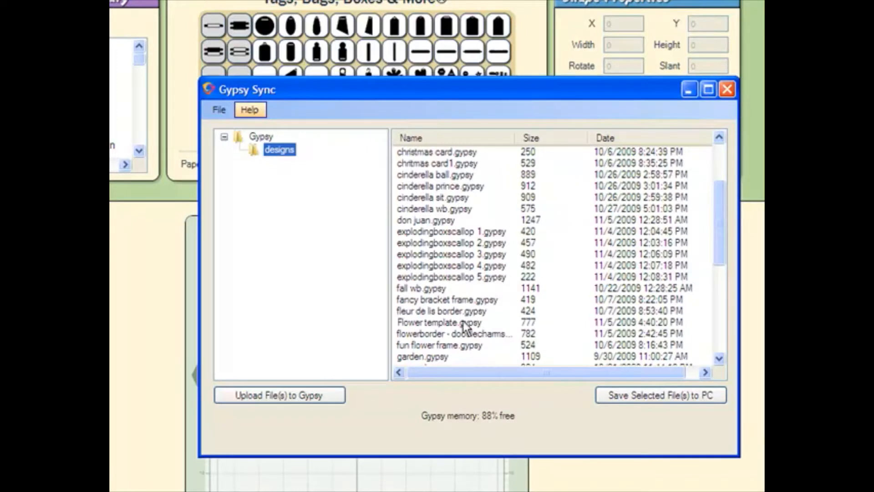